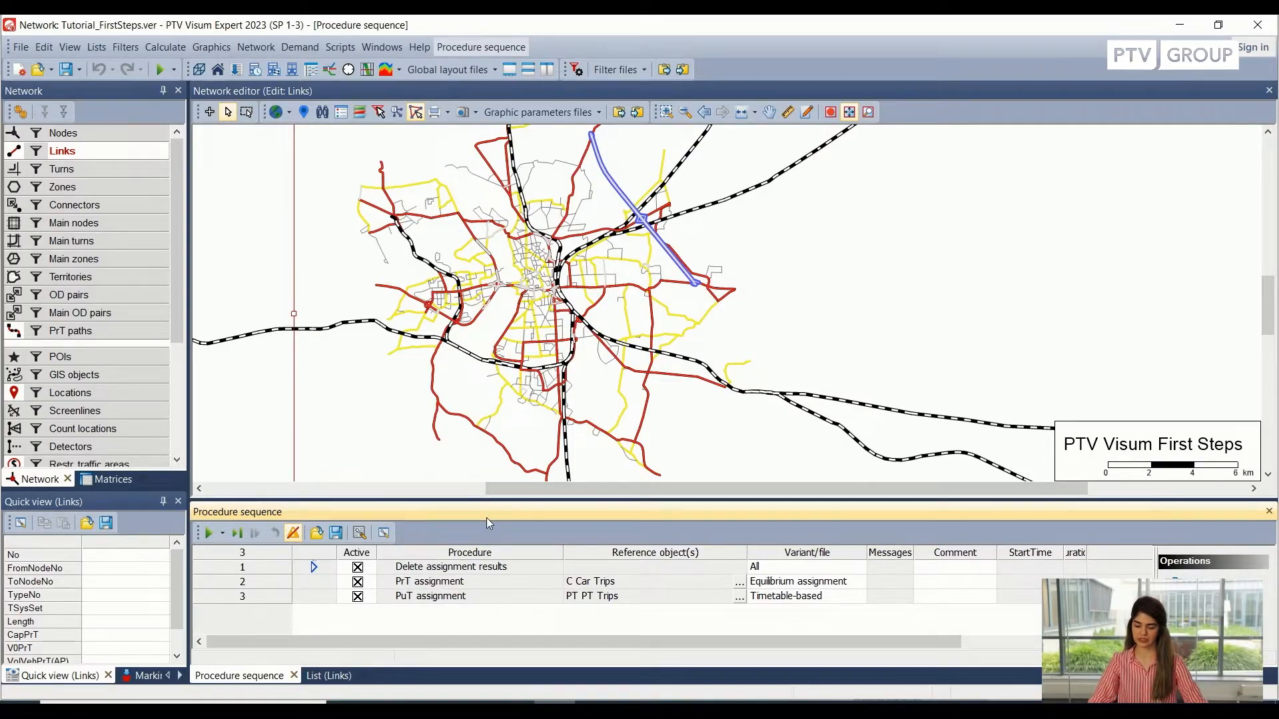
{"action": "mouse_move", "coordinate": [591, 498]}
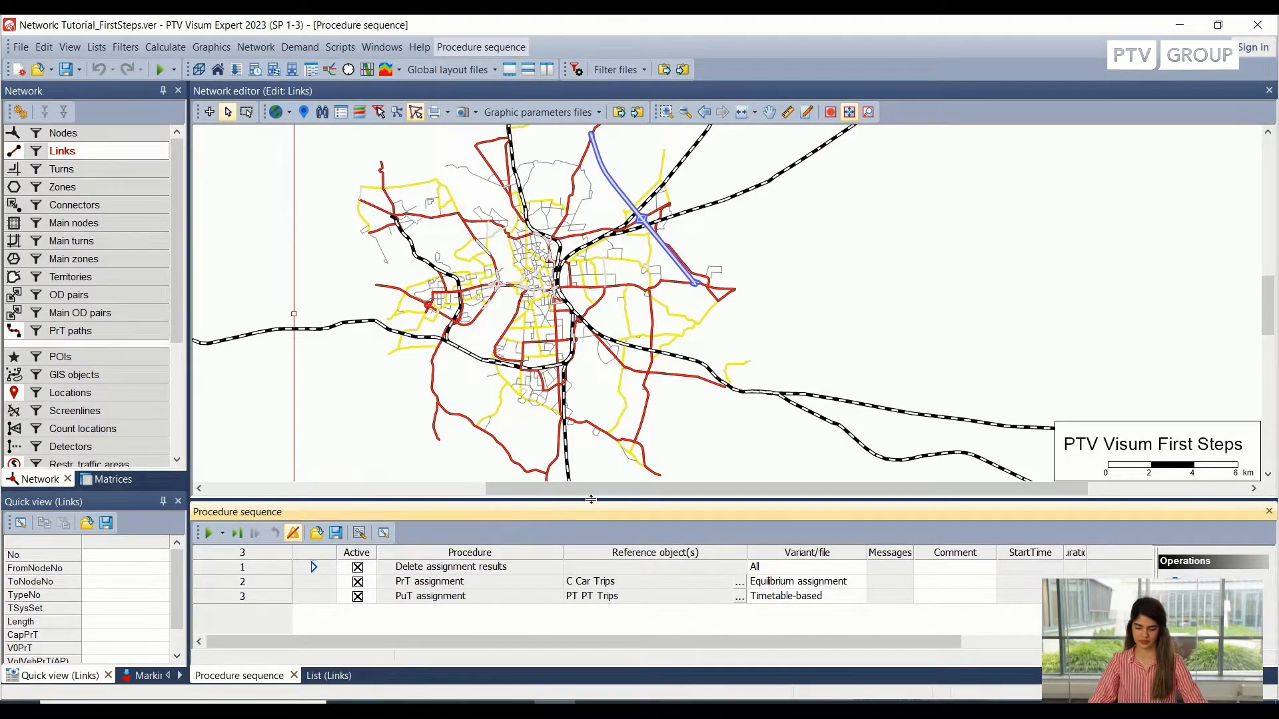
Enlarge the Procedure sequence window so its three assignment steps are visible.
{"action": "left_click_drag", "start_coordinate": [599, 500], "coordinate": [599, 447]}
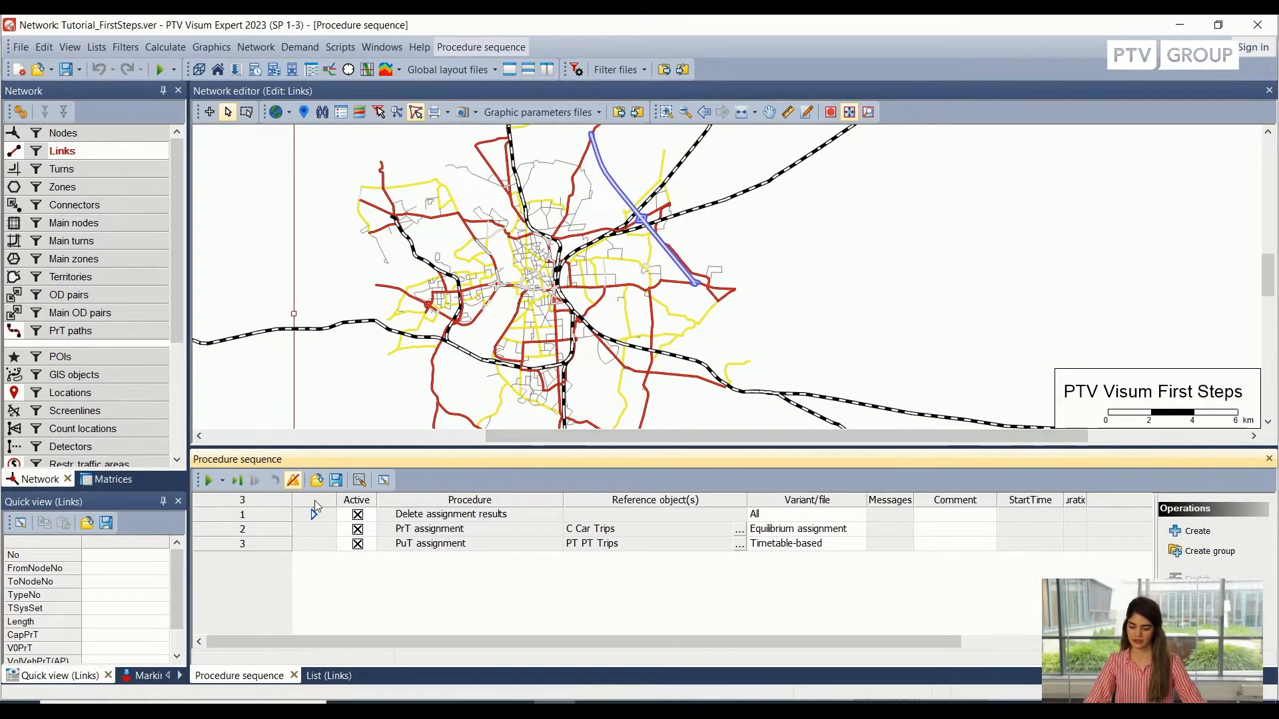
{"action": "left_click", "coordinate": [357, 514]}
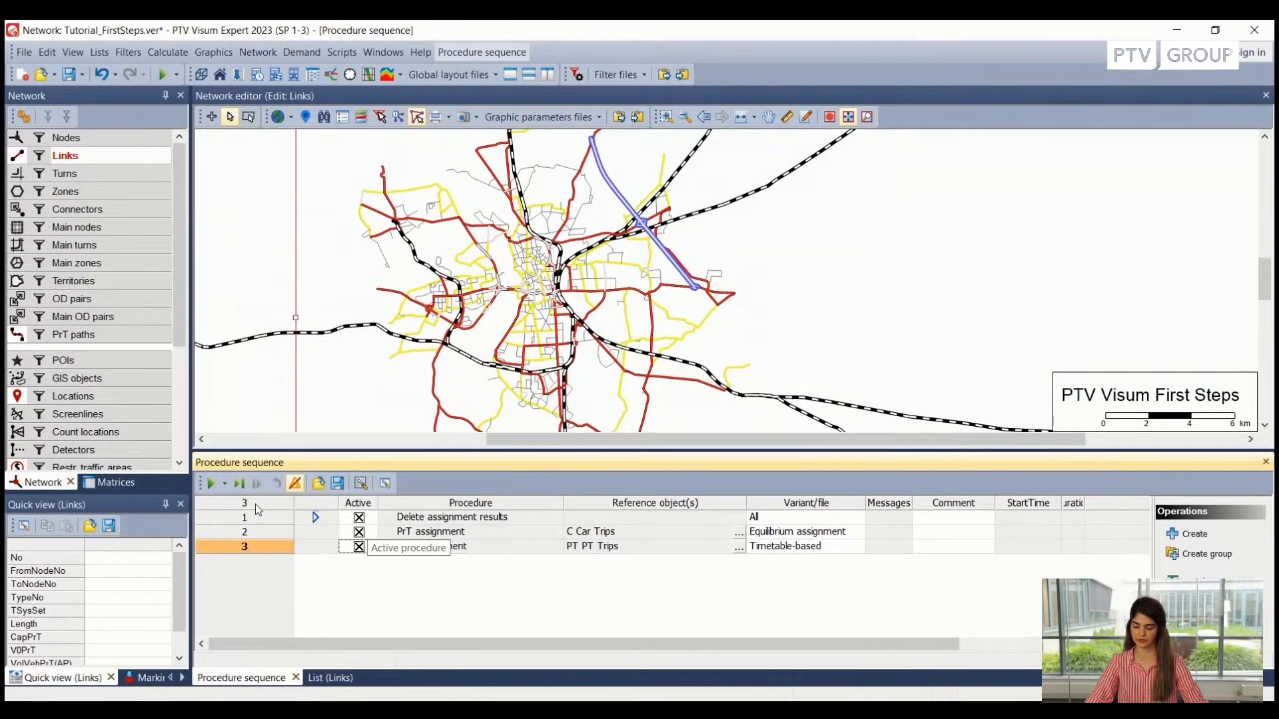
Execute the whole procedure sequence: delete assignment results, PrT and PuT assignment.
{"action": "left_click", "coordinate": [210, 482]}
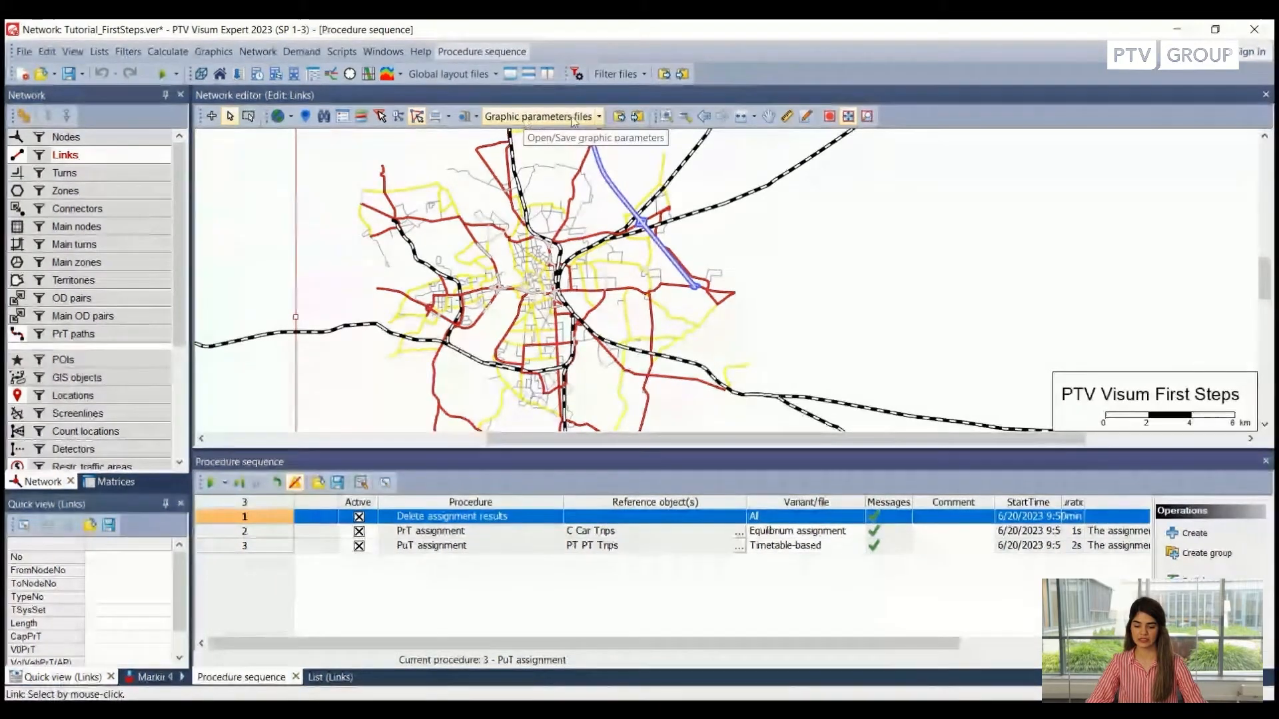
Load the link bars graphic parameters file to display PrT and PuT volume bars with legend.
{"action": "left_click", "coordinate": [598, 112]}
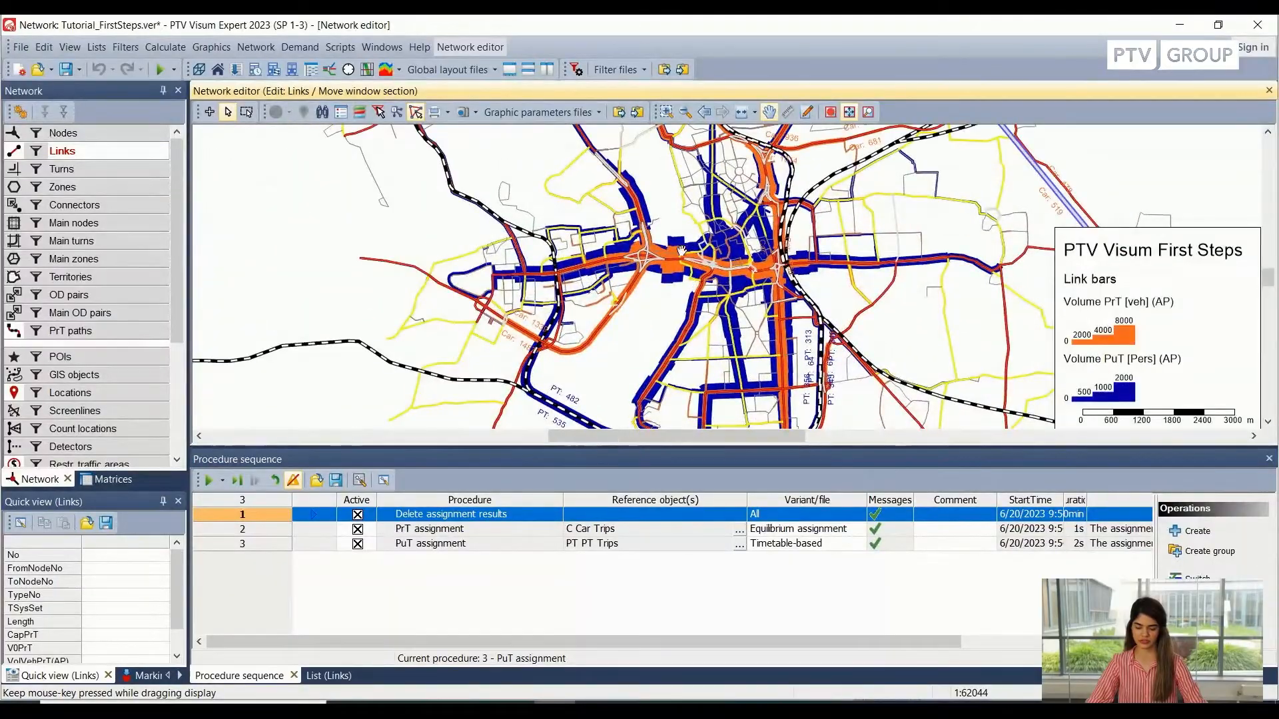
Pan the map toward the city centre and switch the network editor to Edit mode.
{"action": "left_click_drag", "start_coordinate": [680, 250], "coordinate": [635, 248]}
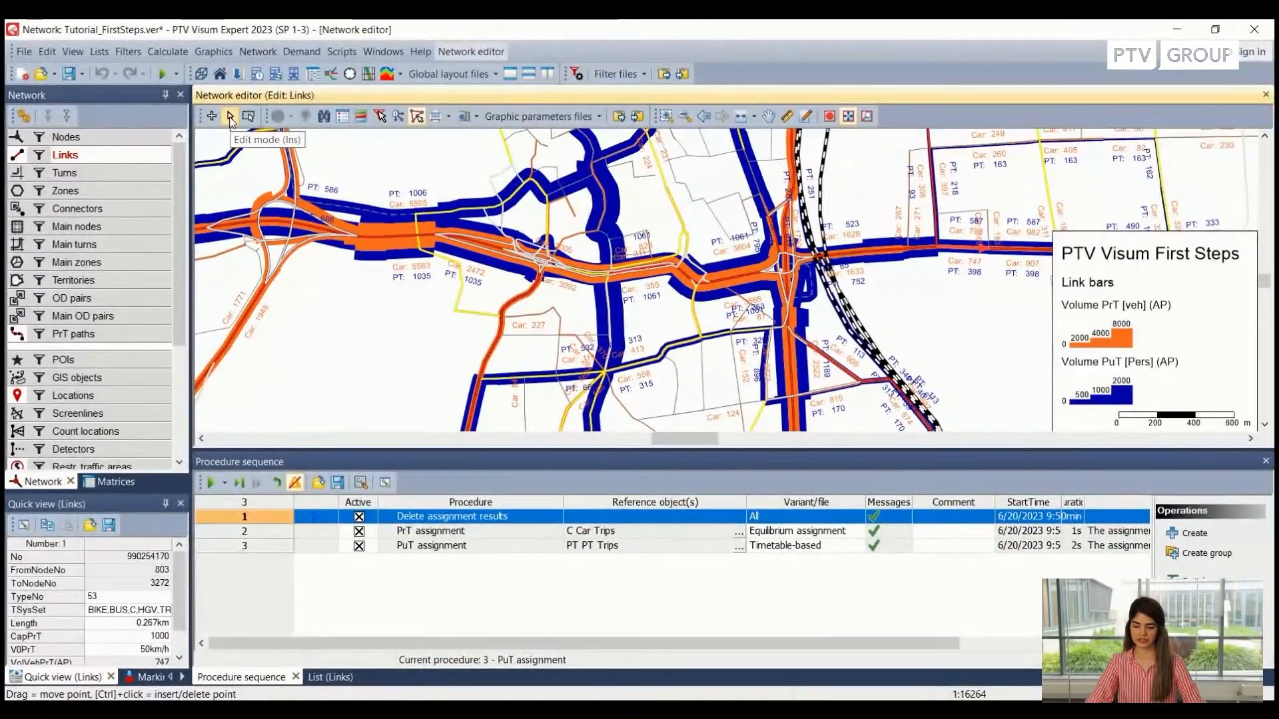
{"action": "left_click", "coordinate": [210, 116]}
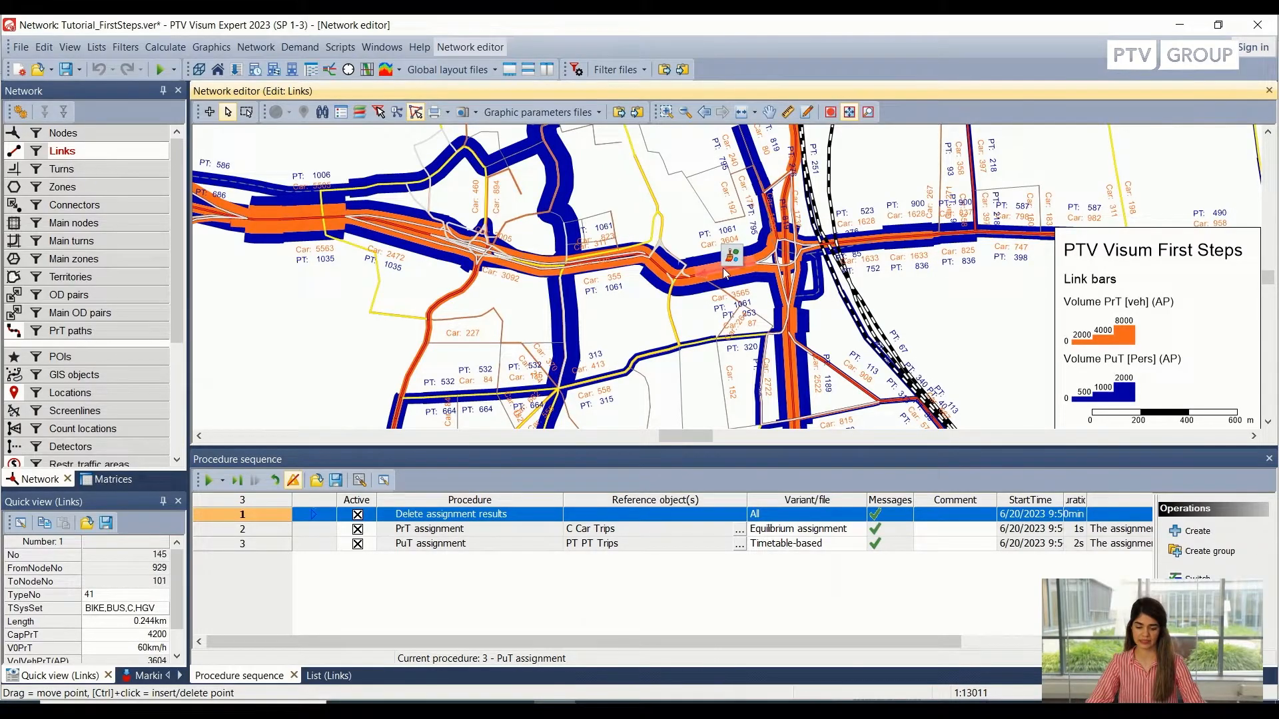
Review link 145's allowed transport systems and its v0 PrT speed in the Edit link dialog.
{"action": "double_click", "coordinate": [726, 257]}
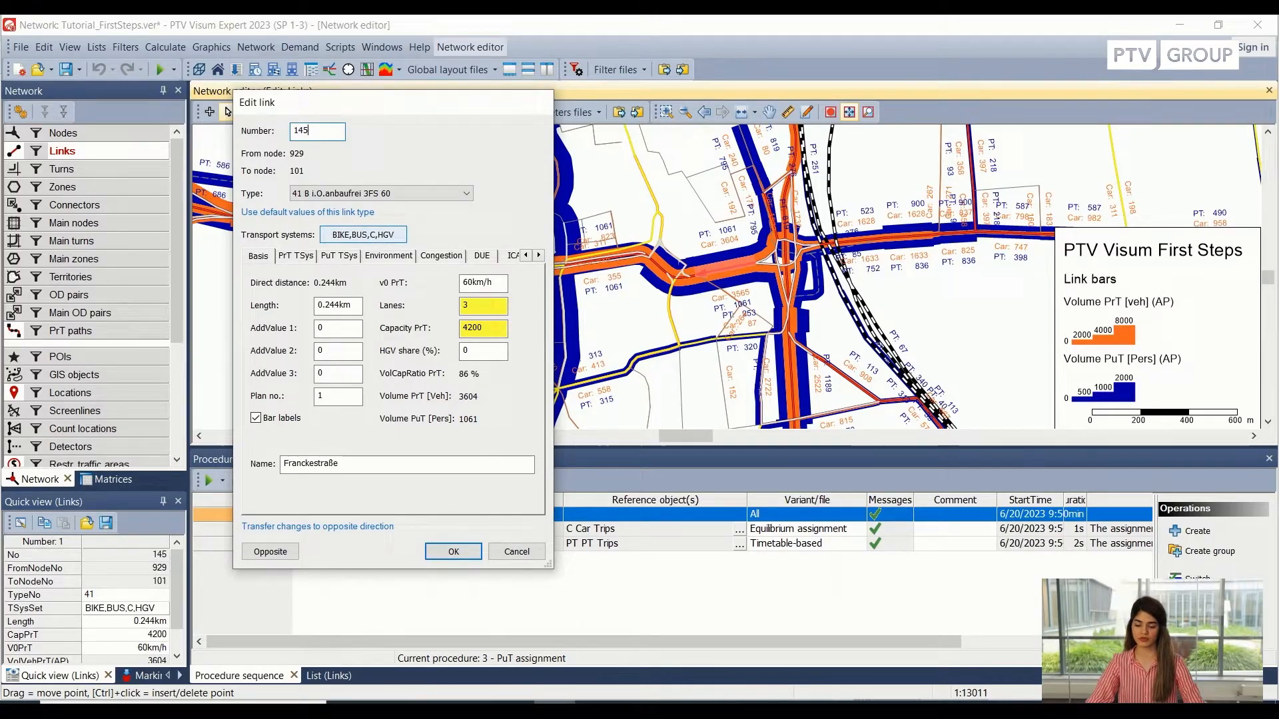
{"action": "left_click", "coordinate": [364, 235]}
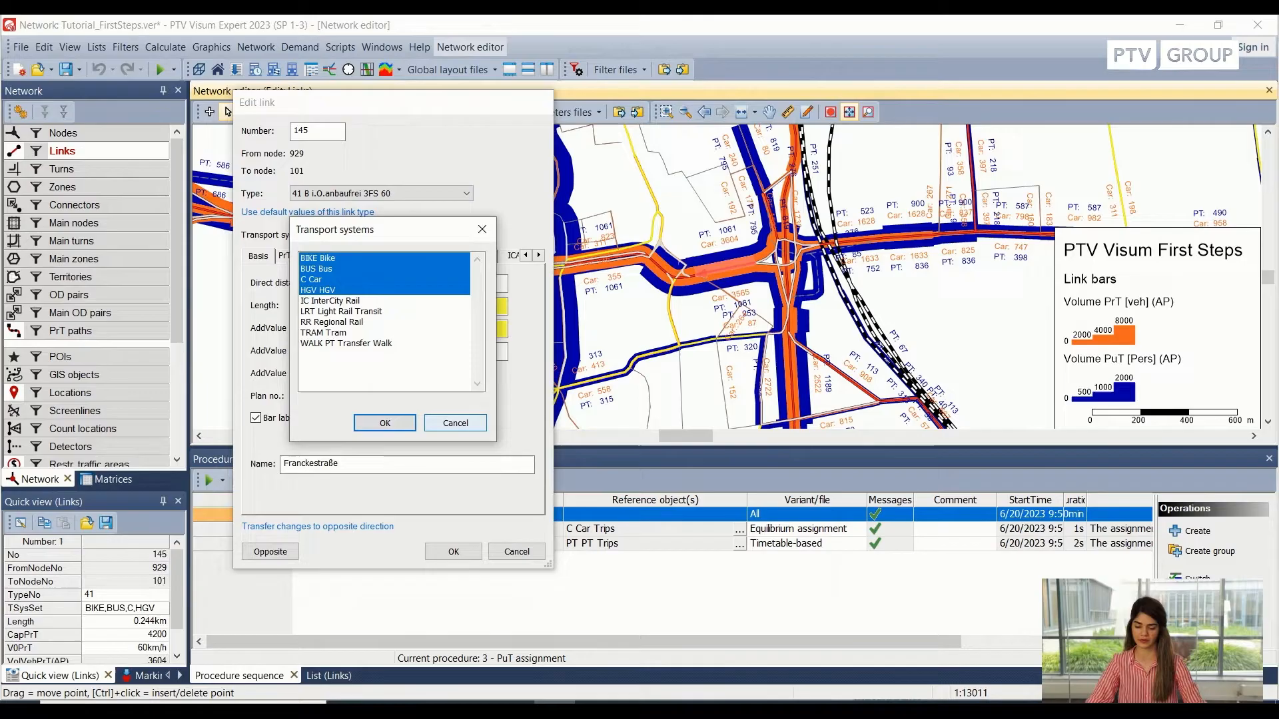
{"action": "left_click", "coordinate": [384, 422]}
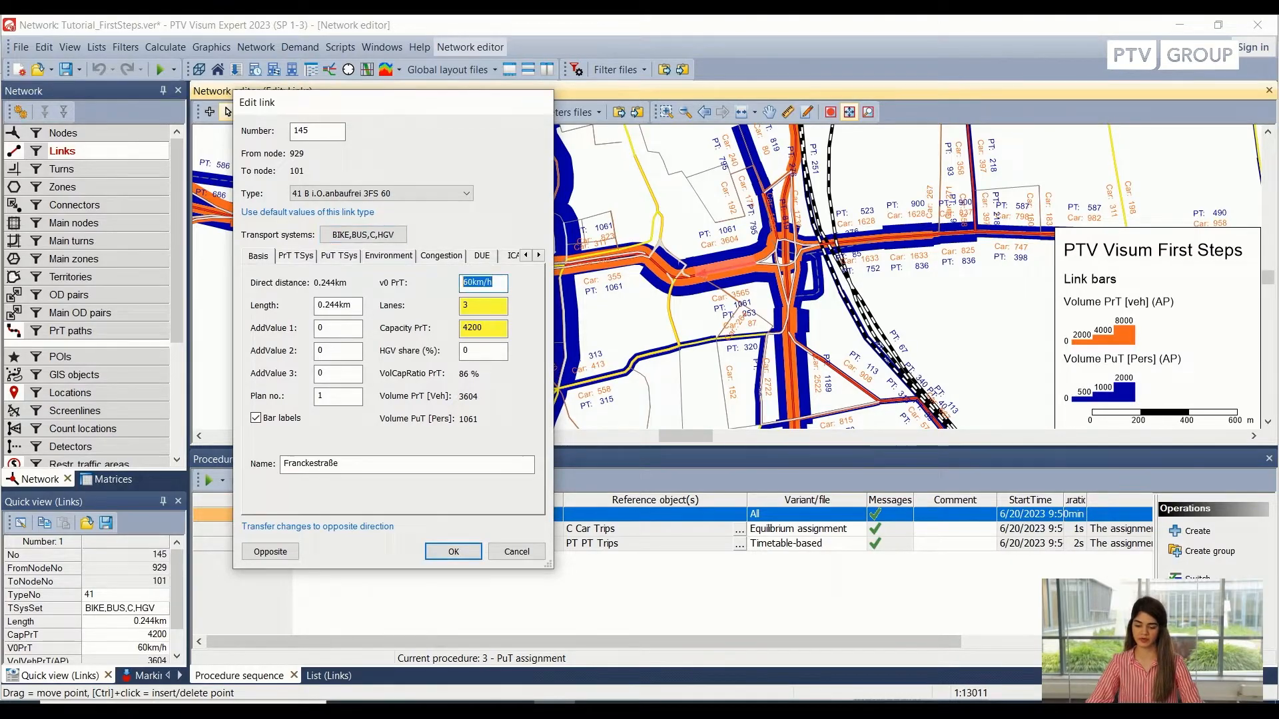
{"action": "left_click", "coordinate": [483, 328]}
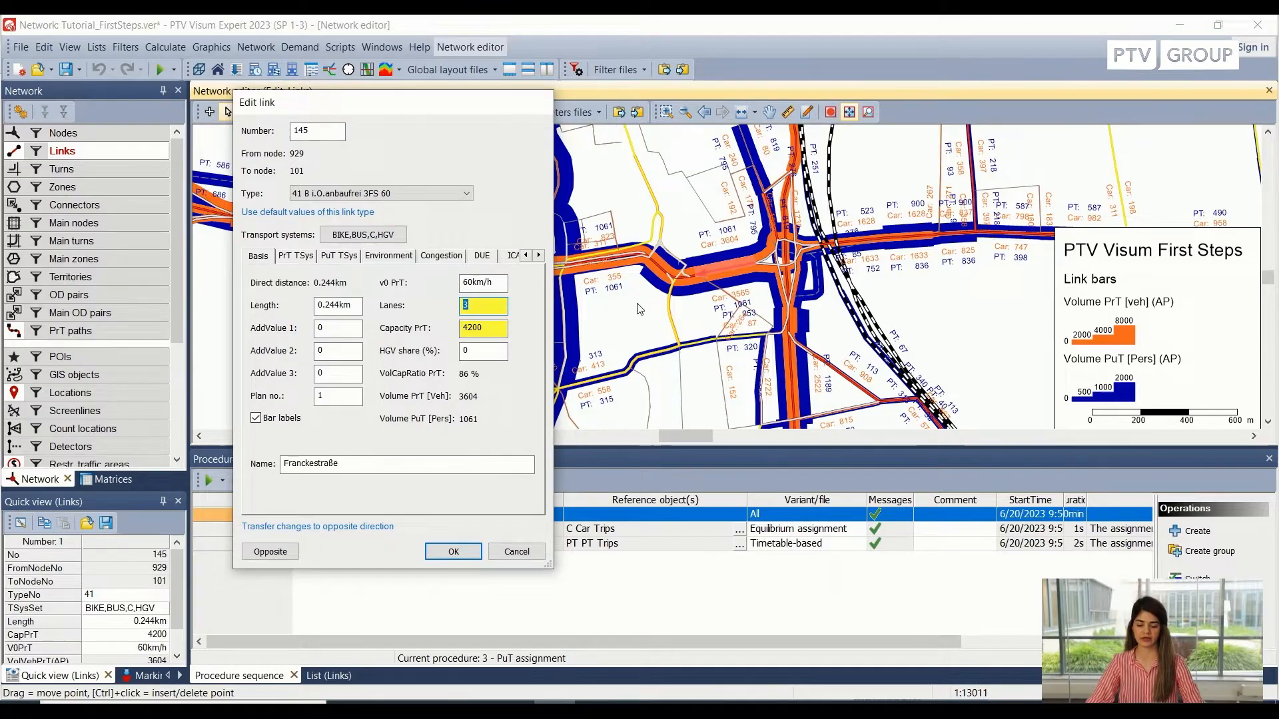
{"action": "mouse_move", "coordinate": [713, 279]}
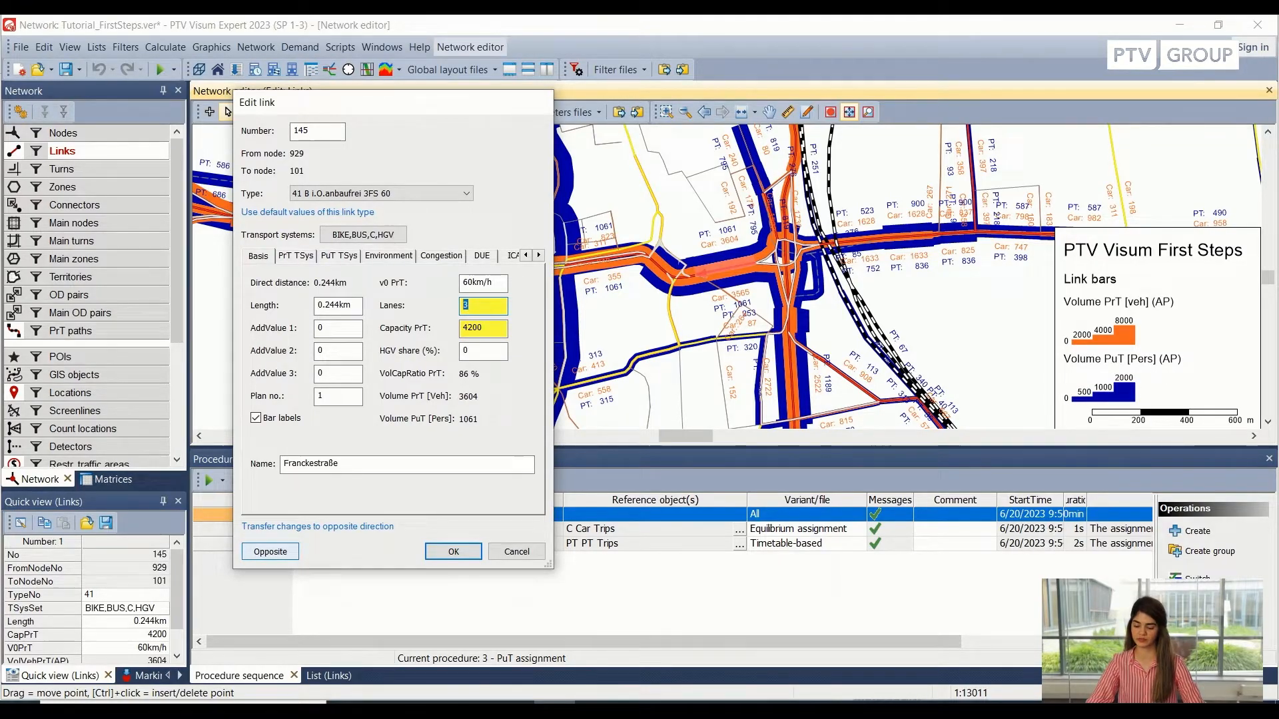
Switch to the opposite direction 101→929 (2 lanes, 2800 capacity) and close the link properties.
{"action": "left_click", "coordinate": [271, 551]}
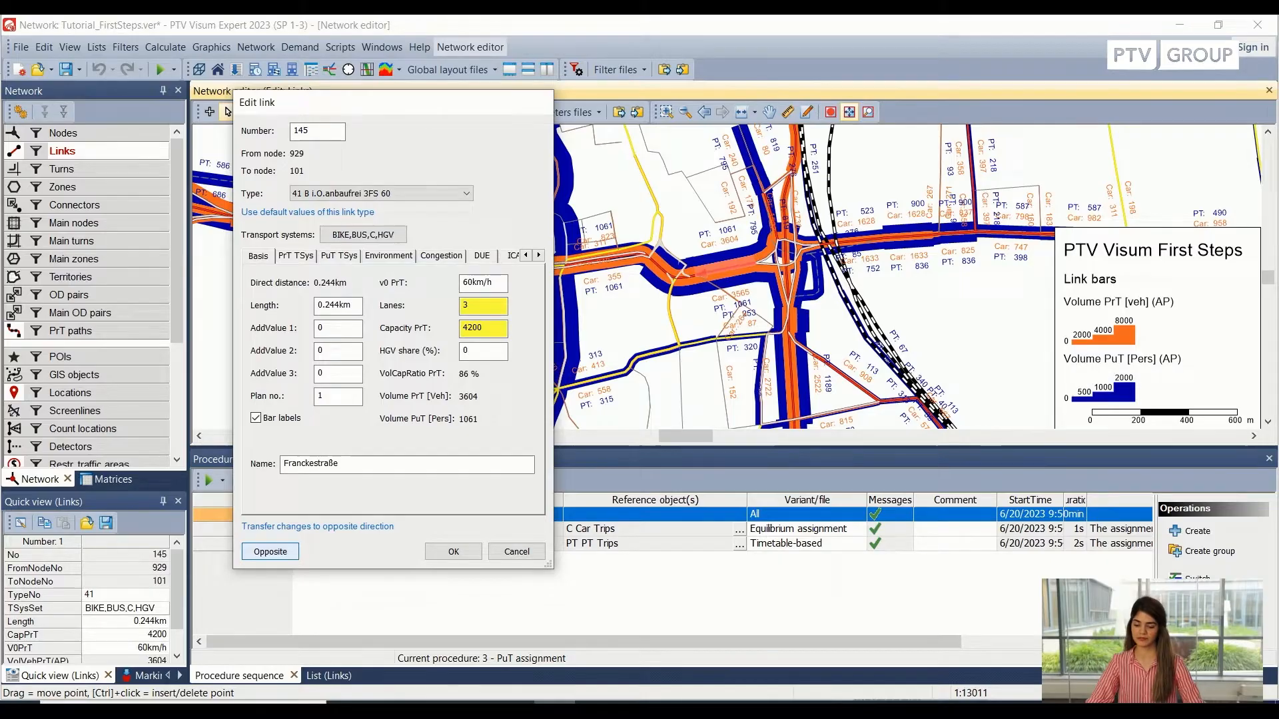
{"action": "left_click", "coordinate": [271, 552]}
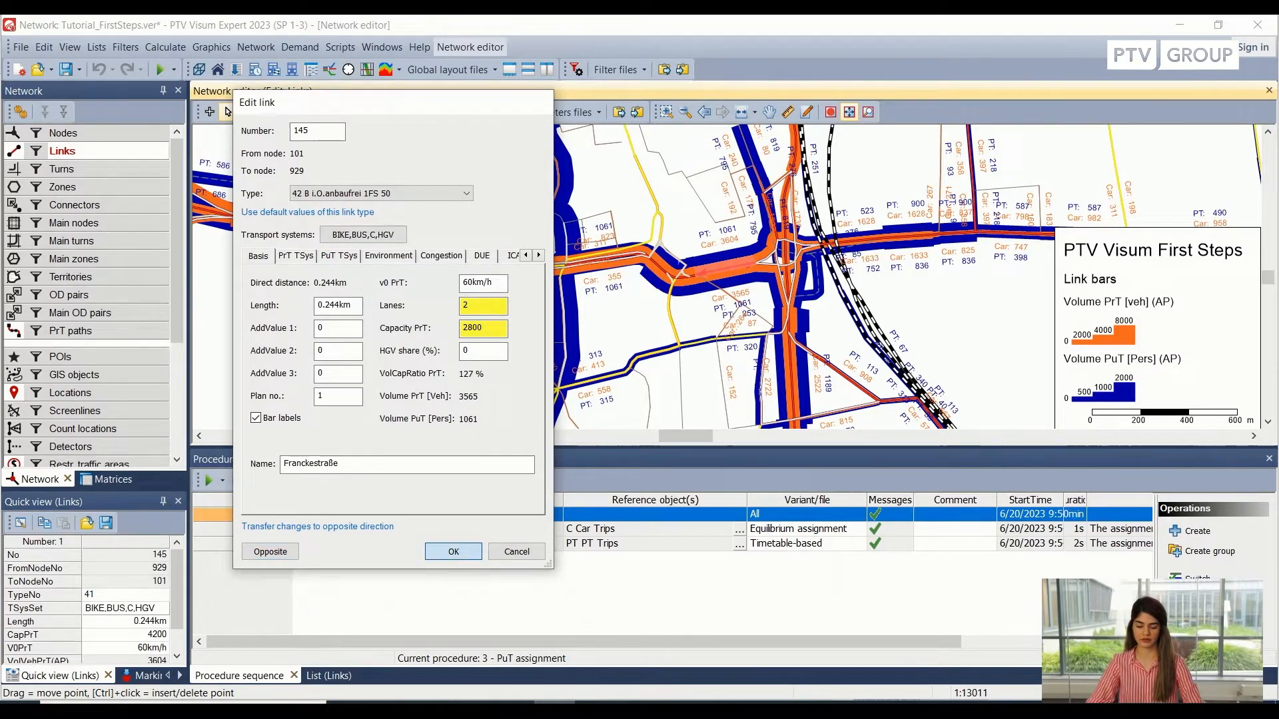
{"action": "left_click", "coordinate": [453, 551]}
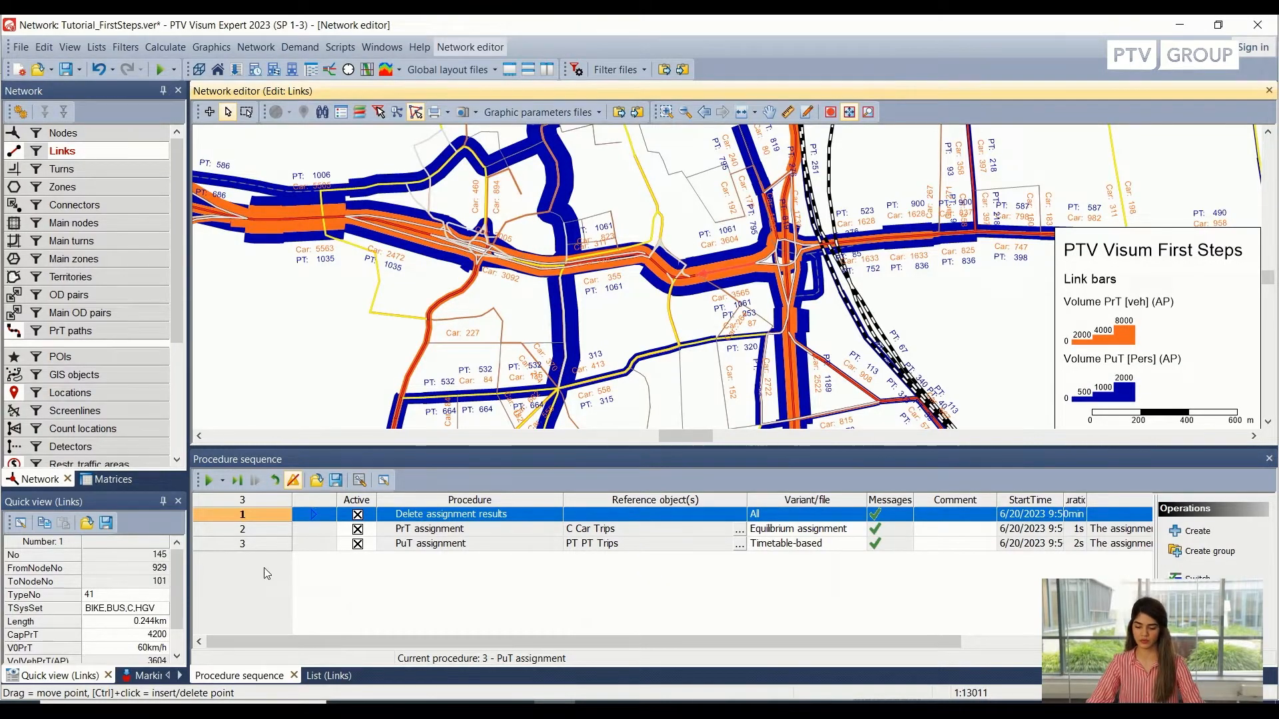
{"action": "mouse_move", "coordinate": [879, 592]}
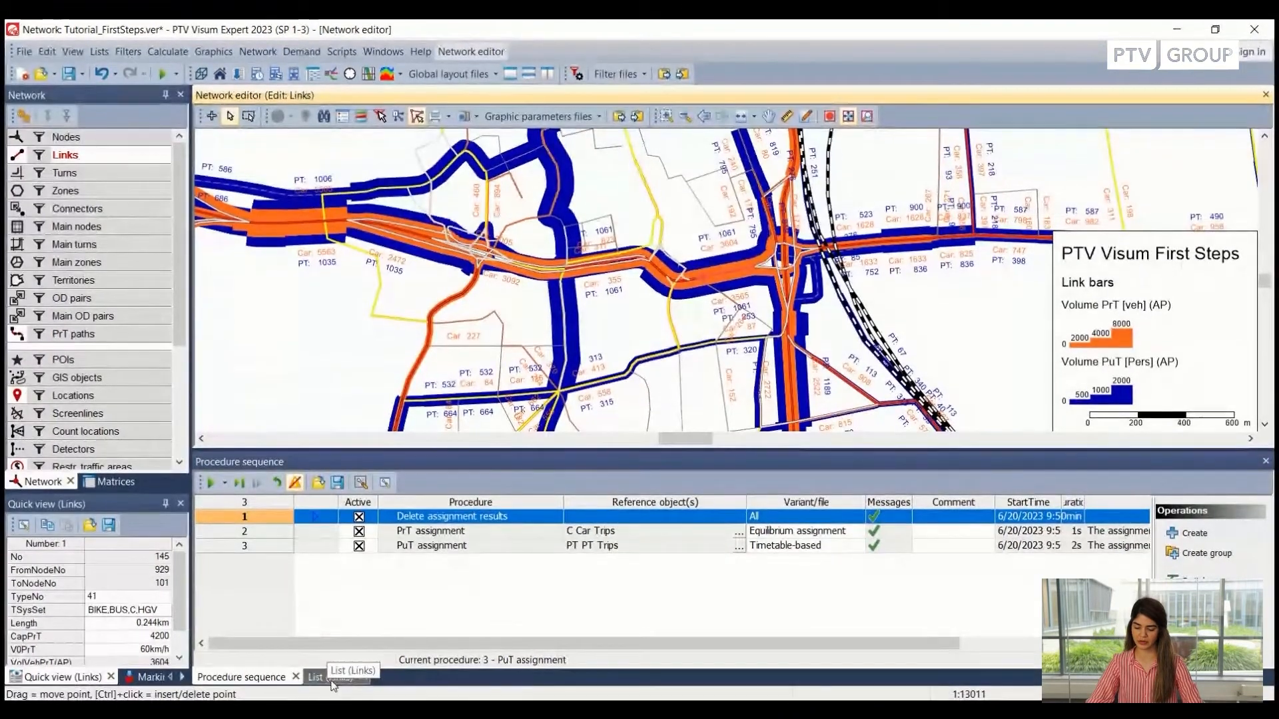
Bring up the List (Links) window beside the network map.
{"action": "left_click", "coordinate": [324, 677]}
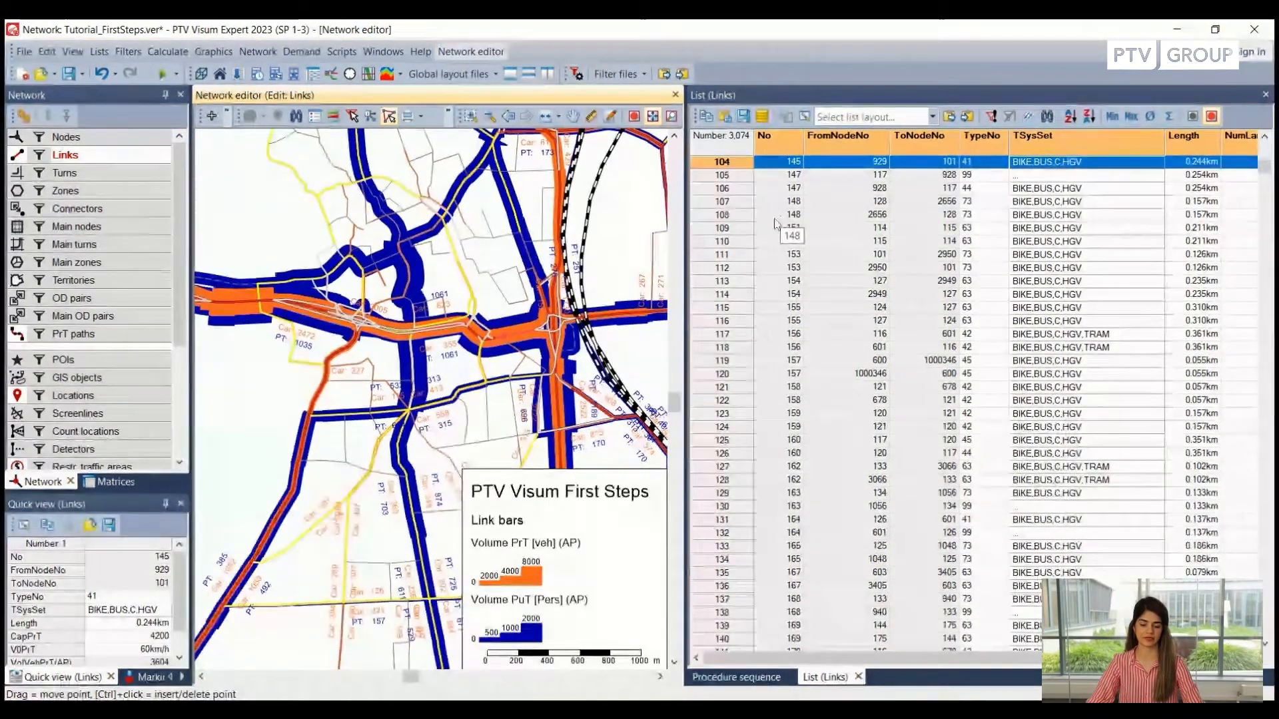
Select a link row in the links list and browse further down the rows.
{"action": "left_click", "coordinate": [739, 174]}
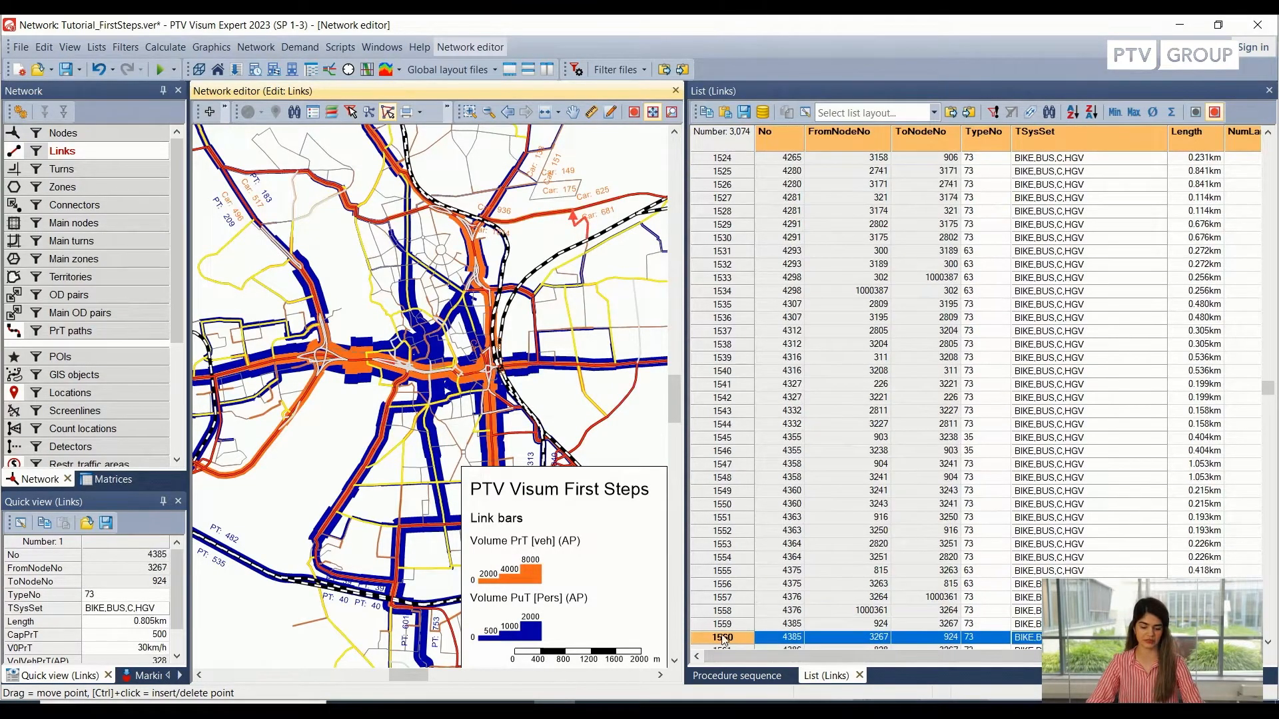
{"action": "scroll", "scroll_direction": "down", "scroll_amount": 3}
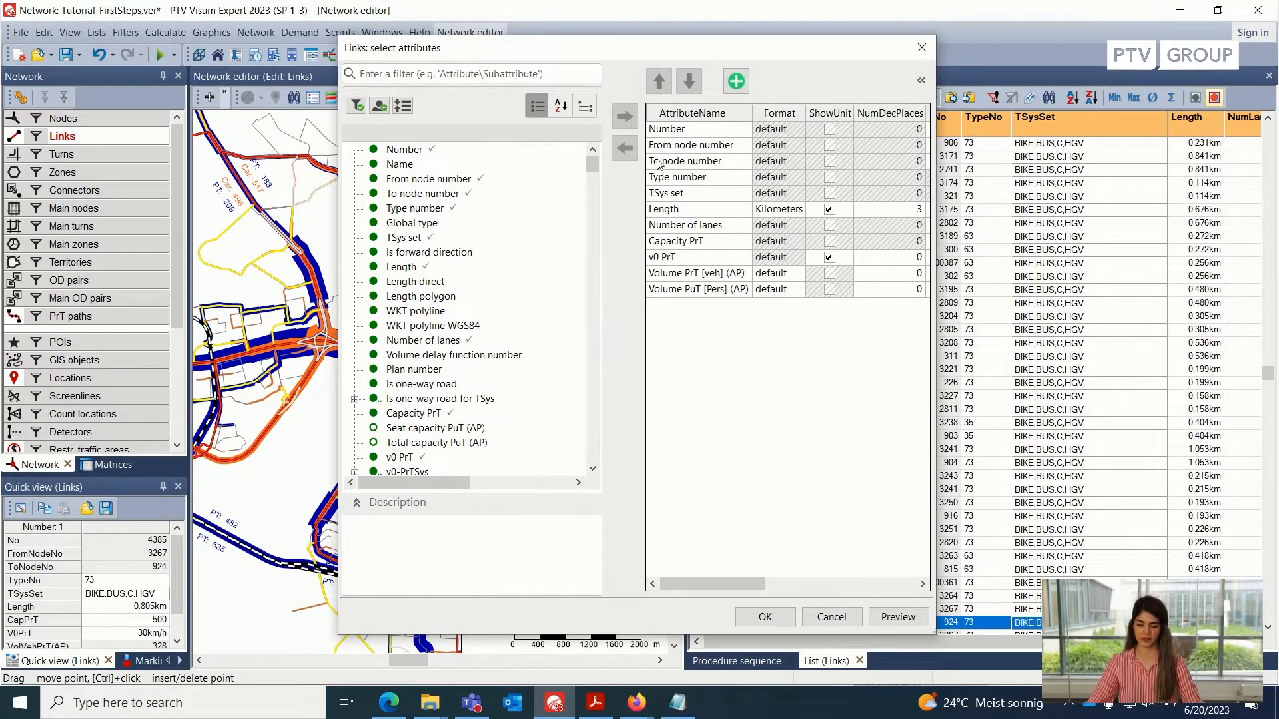
Remove From node and To node numbers, then add Length direct and move it down the order.
{"action": "left_click", "coordinate": [692, 144]}
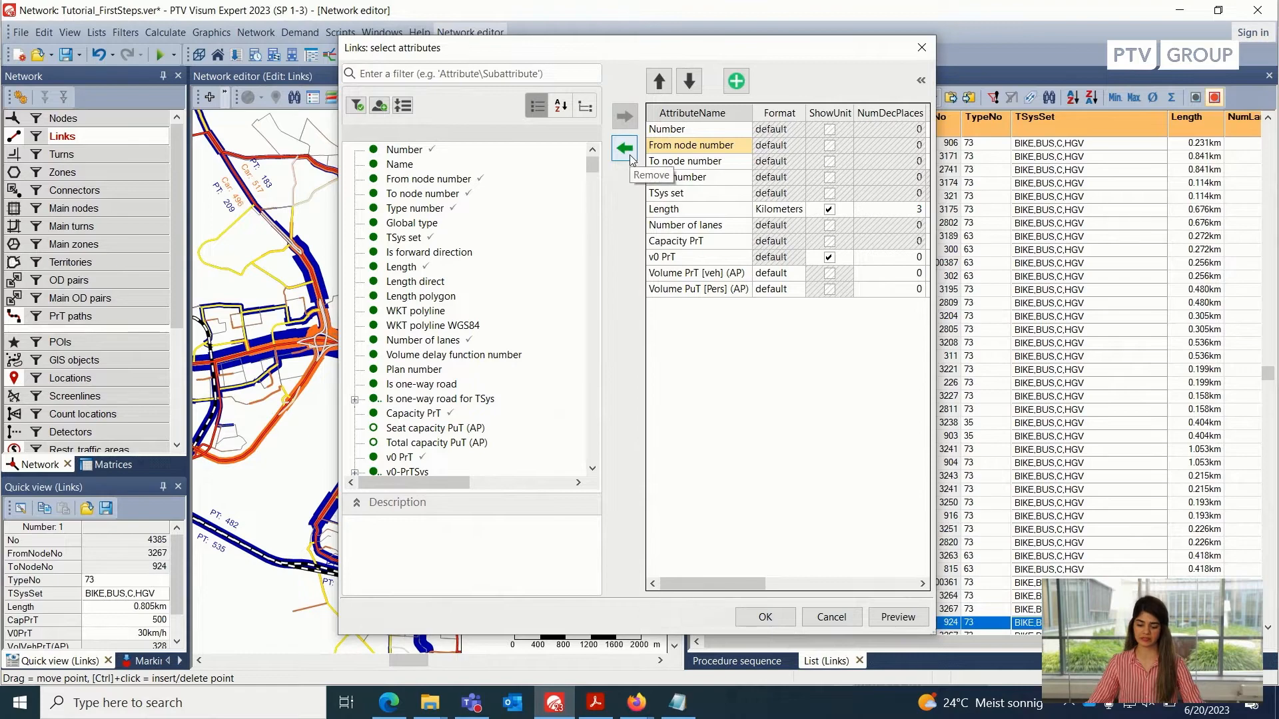
{"action": "left_click", "coordinate": [623, 148]}
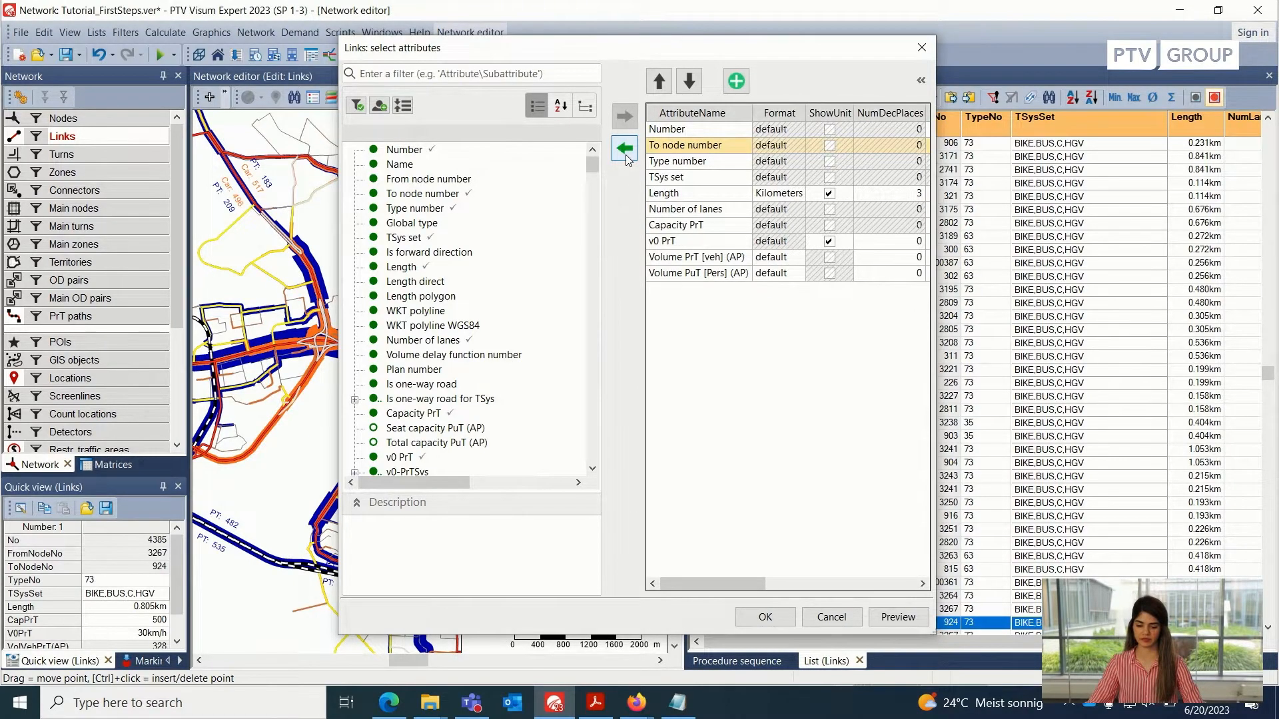
{"action": "left_click", "coordinate": [624, 148]}
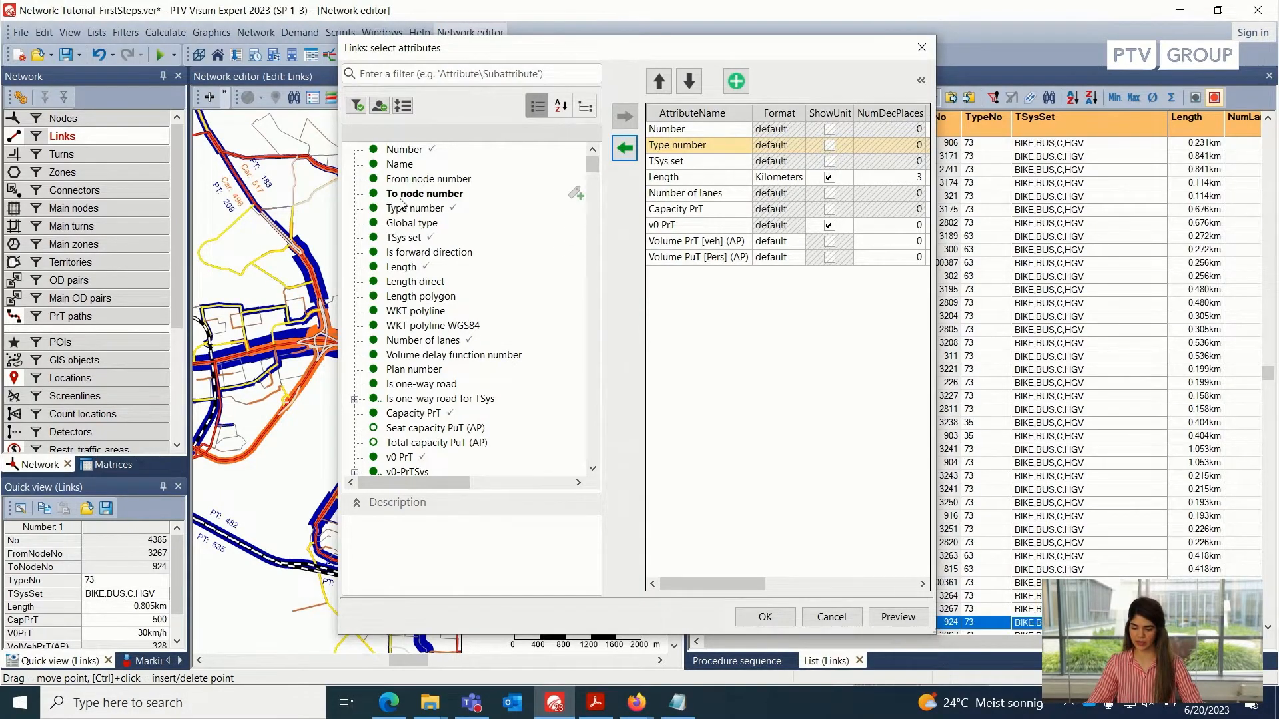
{"action": "left_click", "coordinate": [415, 281]}
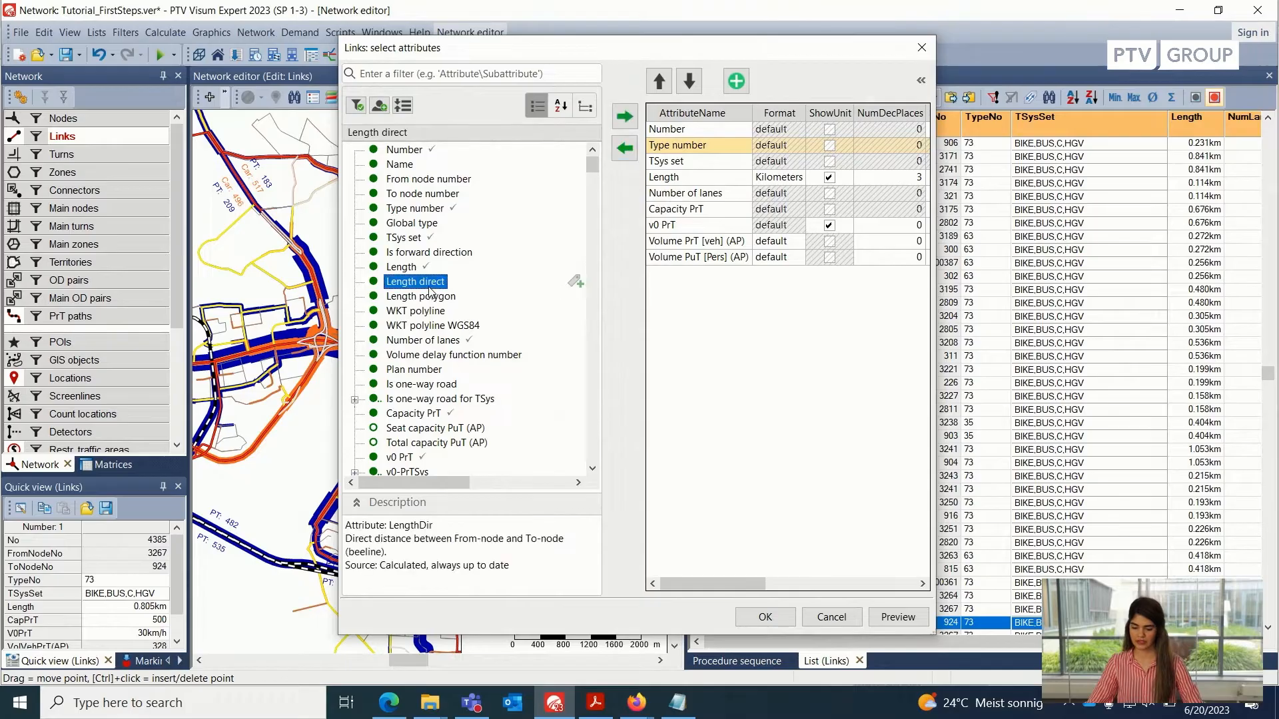
{"action": "left_click", "coordinate": [624, 115]}
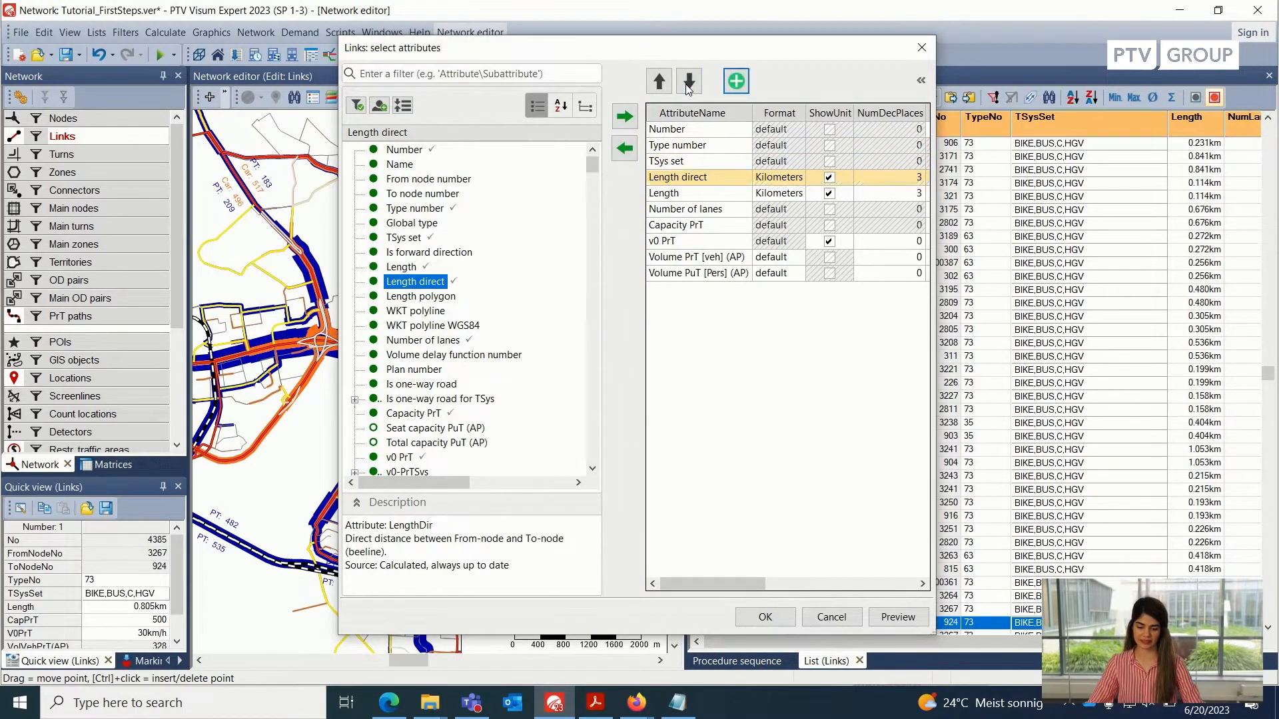
{"action": "left_click", "coordinate": [689, 81]}
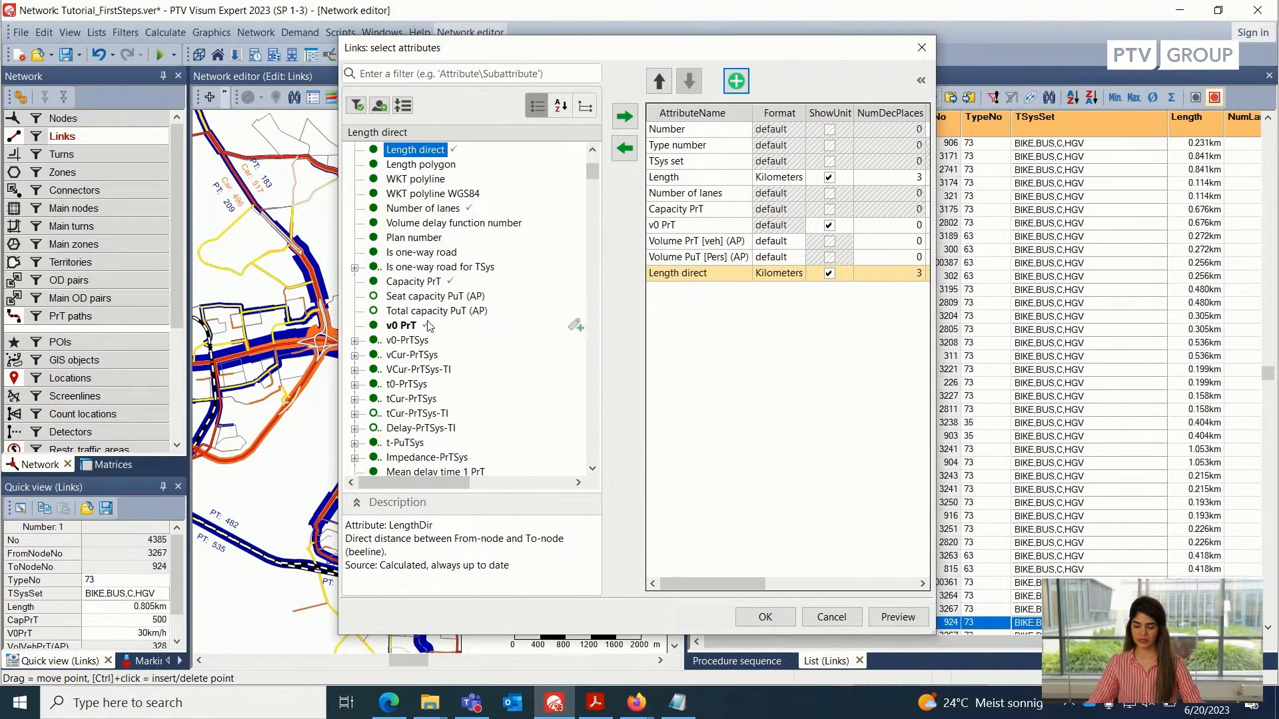
Add the Noise attribute to the links list's chosen attributes.
{"action": "scroll", "scroll_direction": "down", "scroll_amount": 3}
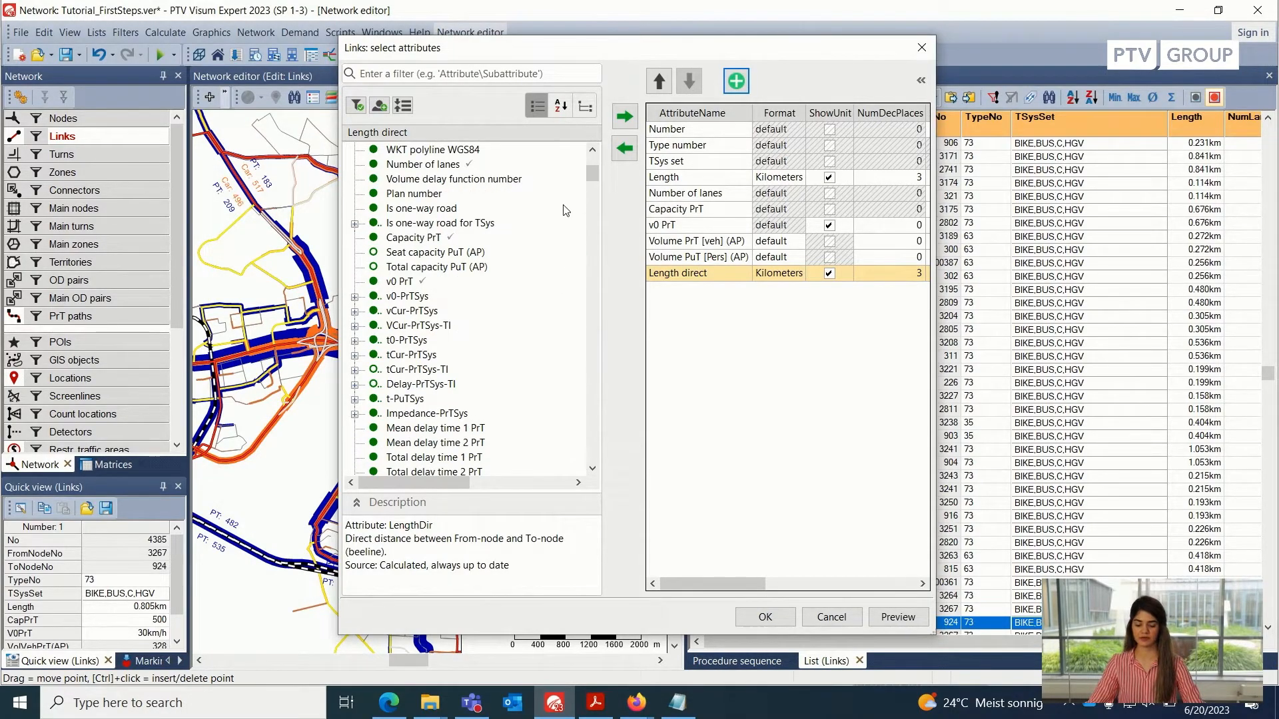
{"action": "scroll", "scroll_direction": "down", "scroll_amount": 3}
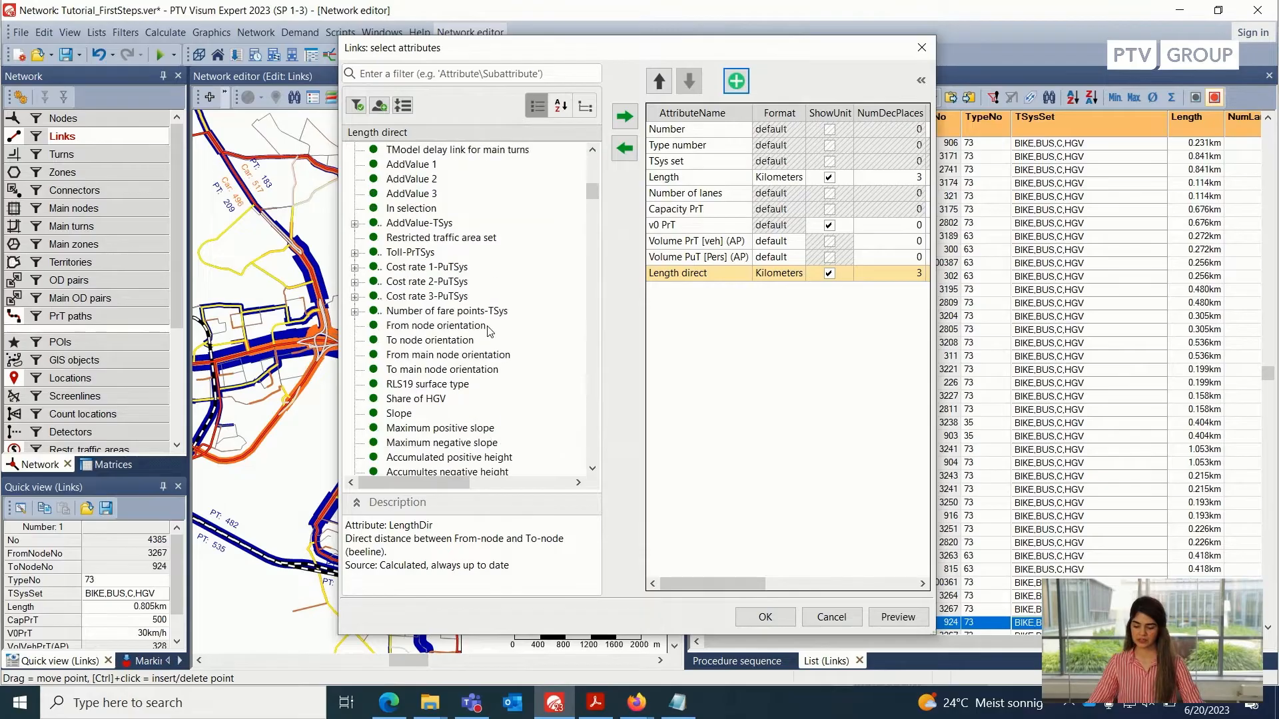
{"action": "scroll", "scroll_direction": "down", "scroll_amount": 3}
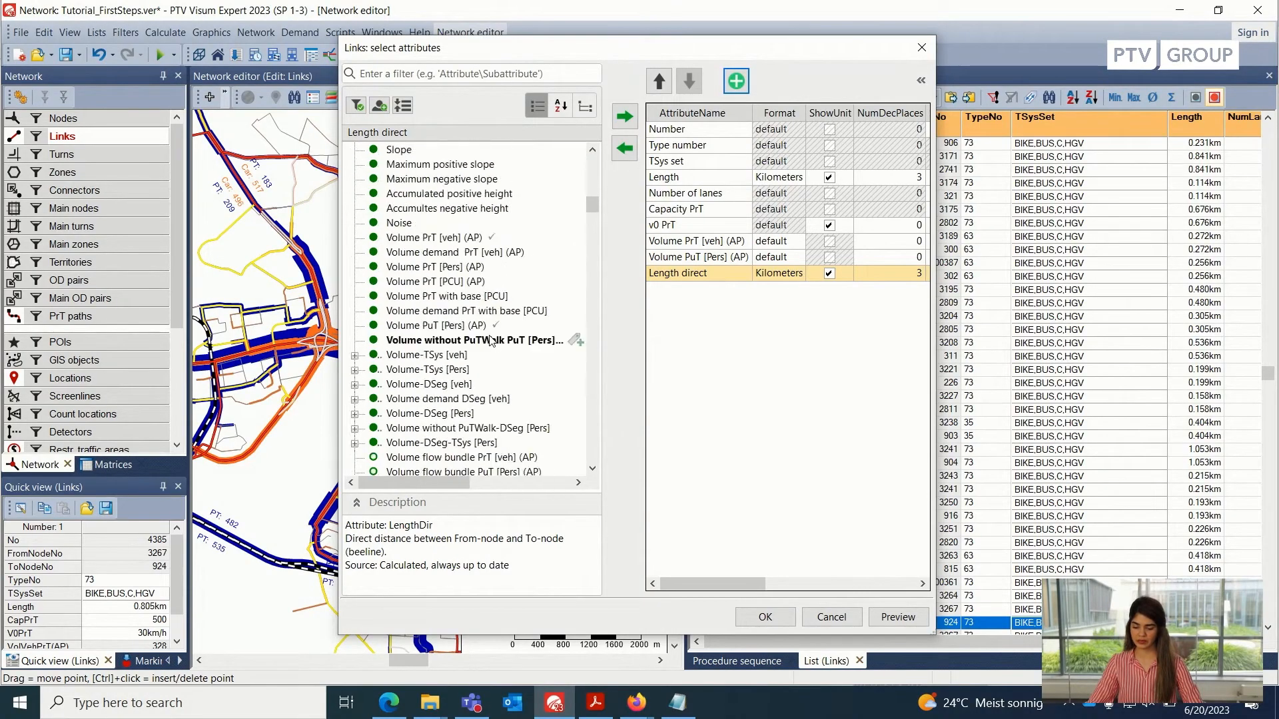
{"action": "left_click", "coordinate": [398, 223]}
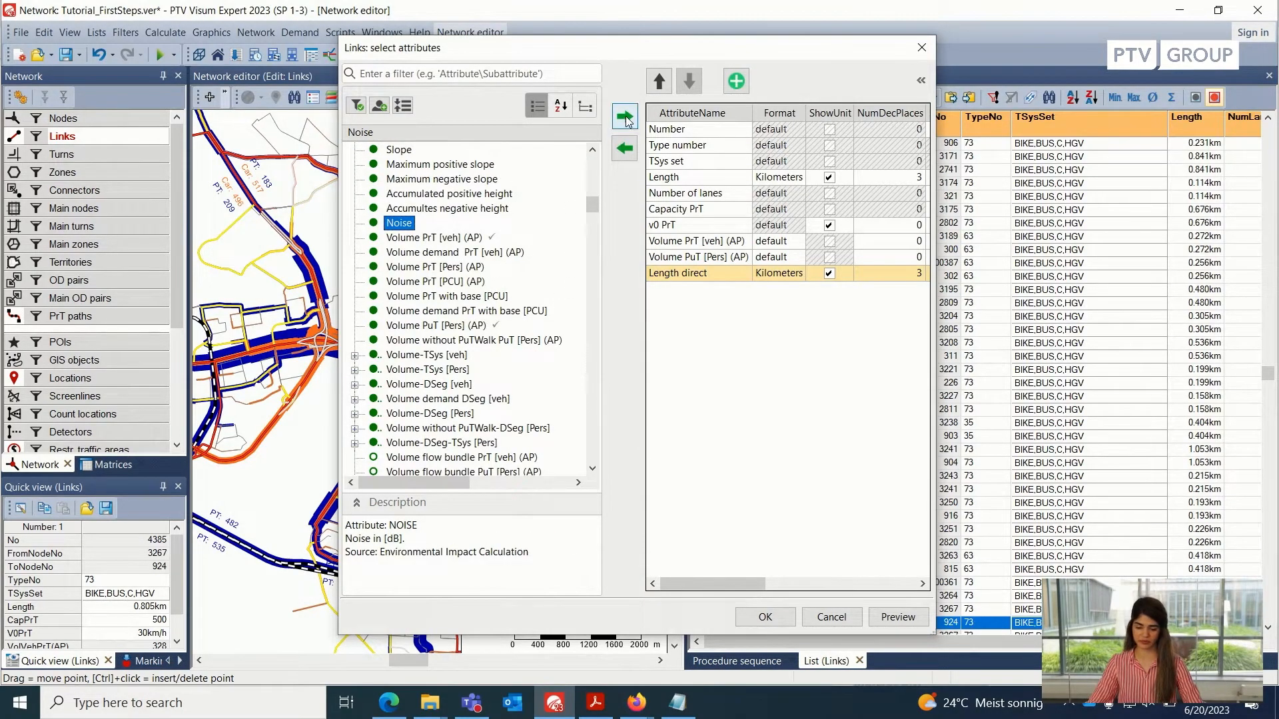
{"action": "left_click", "coordinate": [623, 117]}
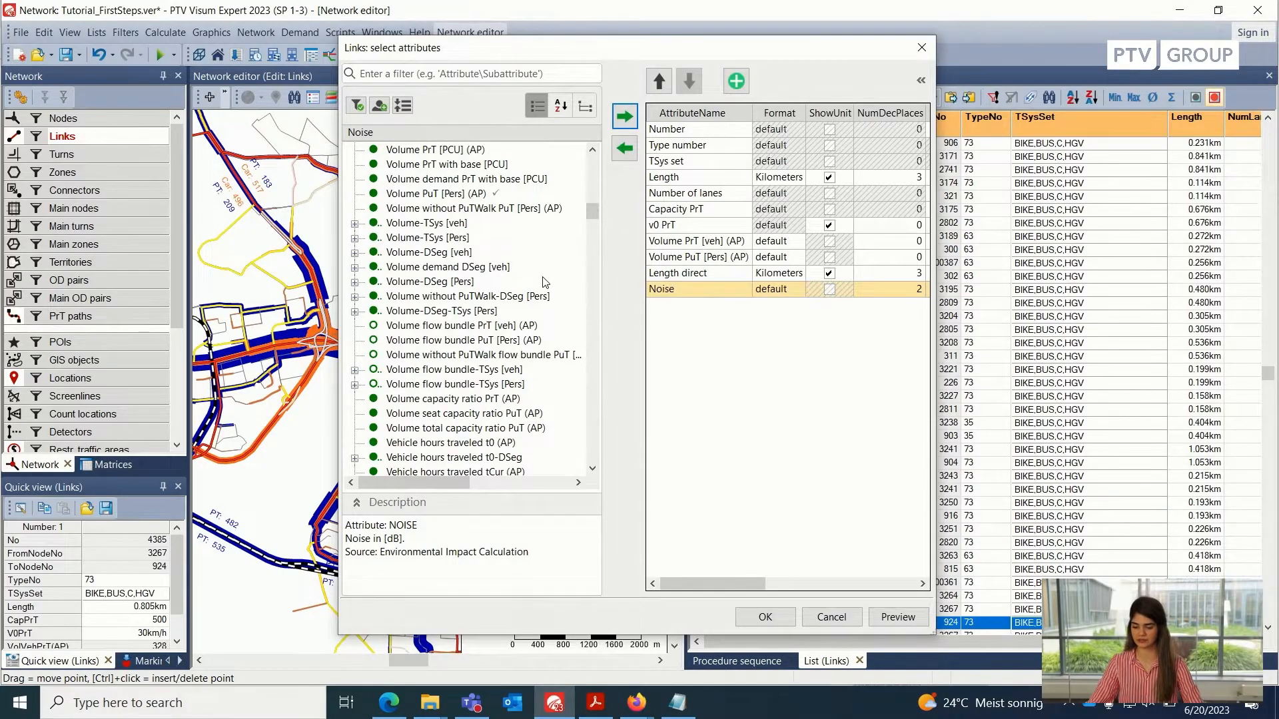
{"action": "scroll", "scroll_direction": "down", "scroll_amount": 3}
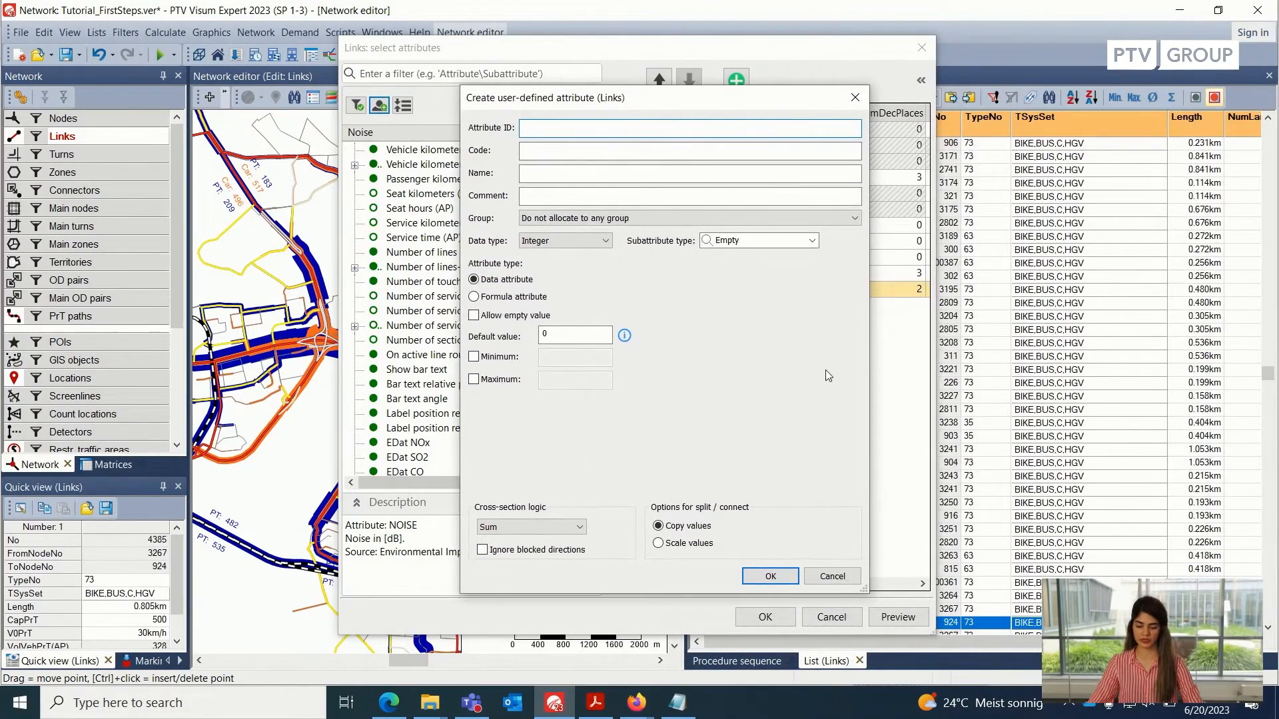
{"action": "left_click", "coordinate": [689, 174]}
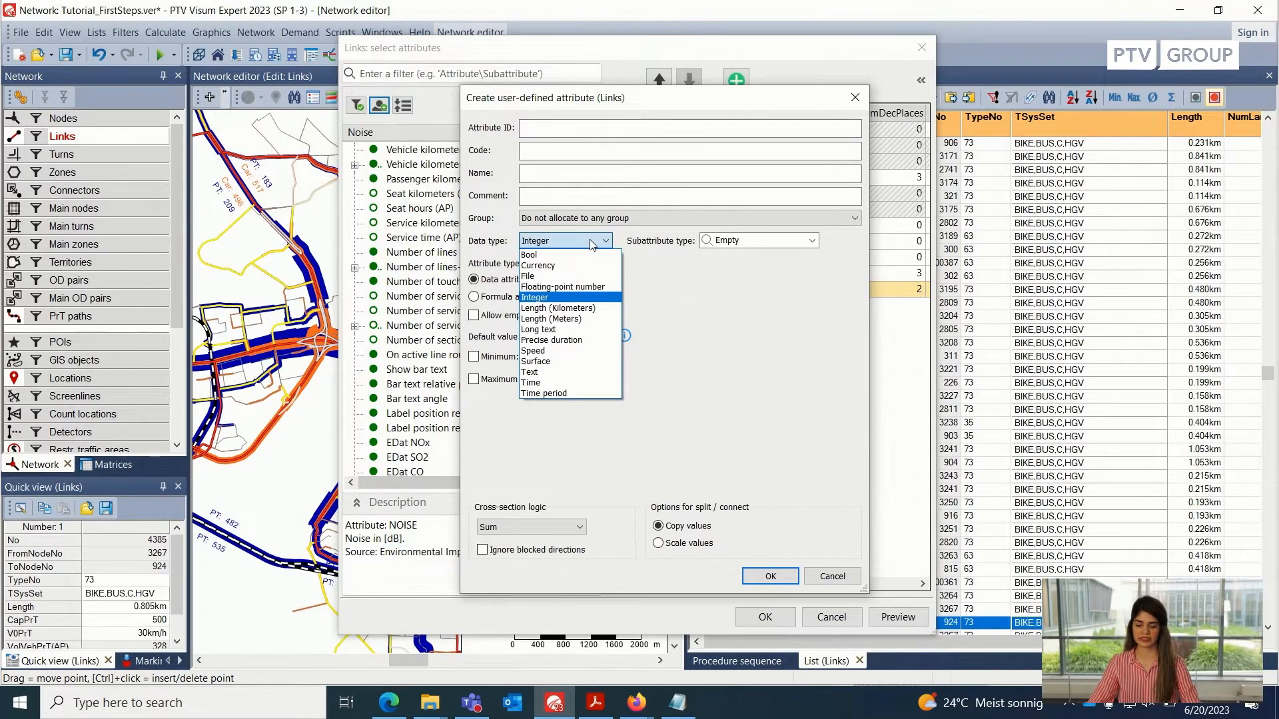
{"action": "left_click", "coordinate": [534, 297]}
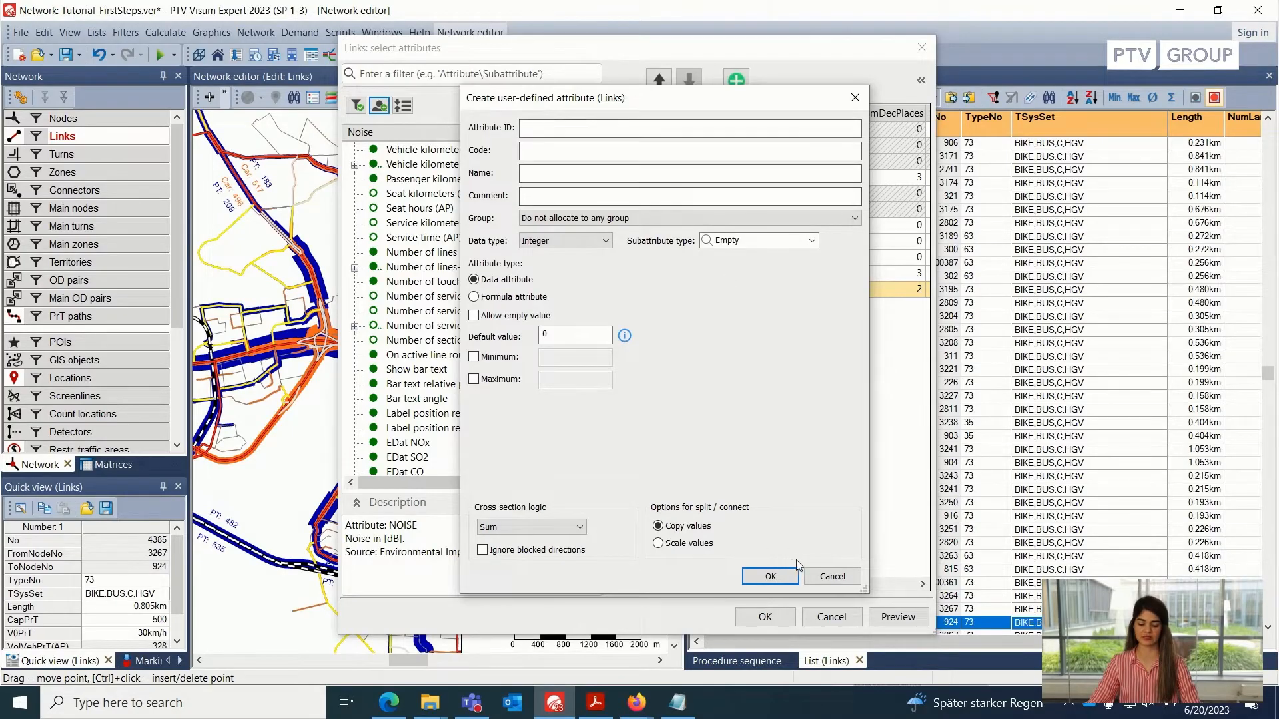
{"action": "left_click", "coordinate": [831, 576]}
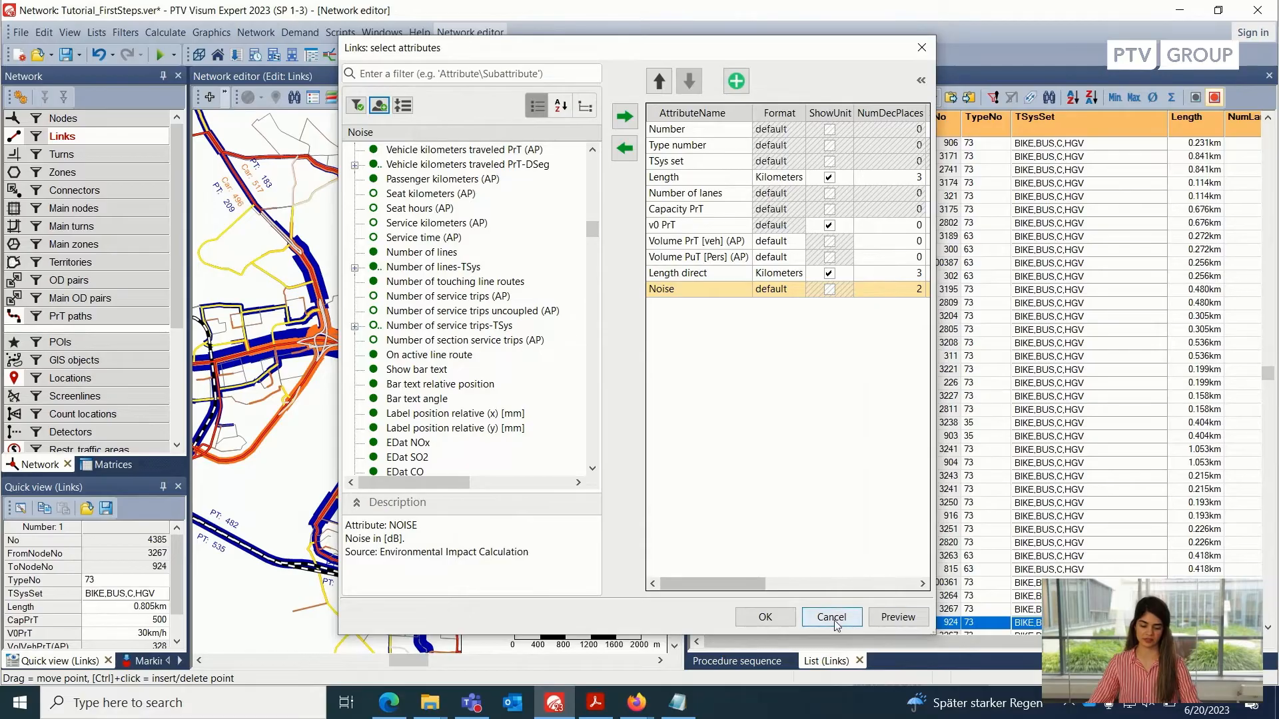
Cancel the attribute selection without applying and select link 1560 in the links list.
{"action": "left_click", "coordinate": [830, 615]}
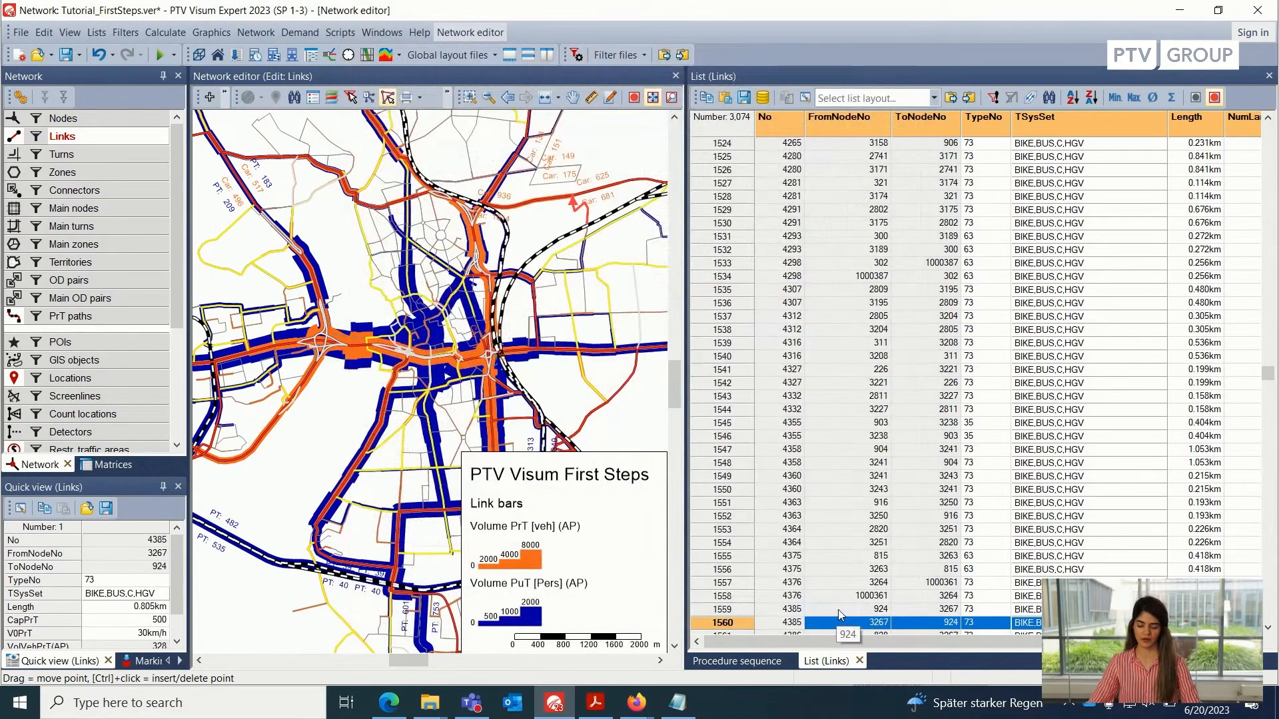
{"action": "left_click", "coordinate": [679, 702]}
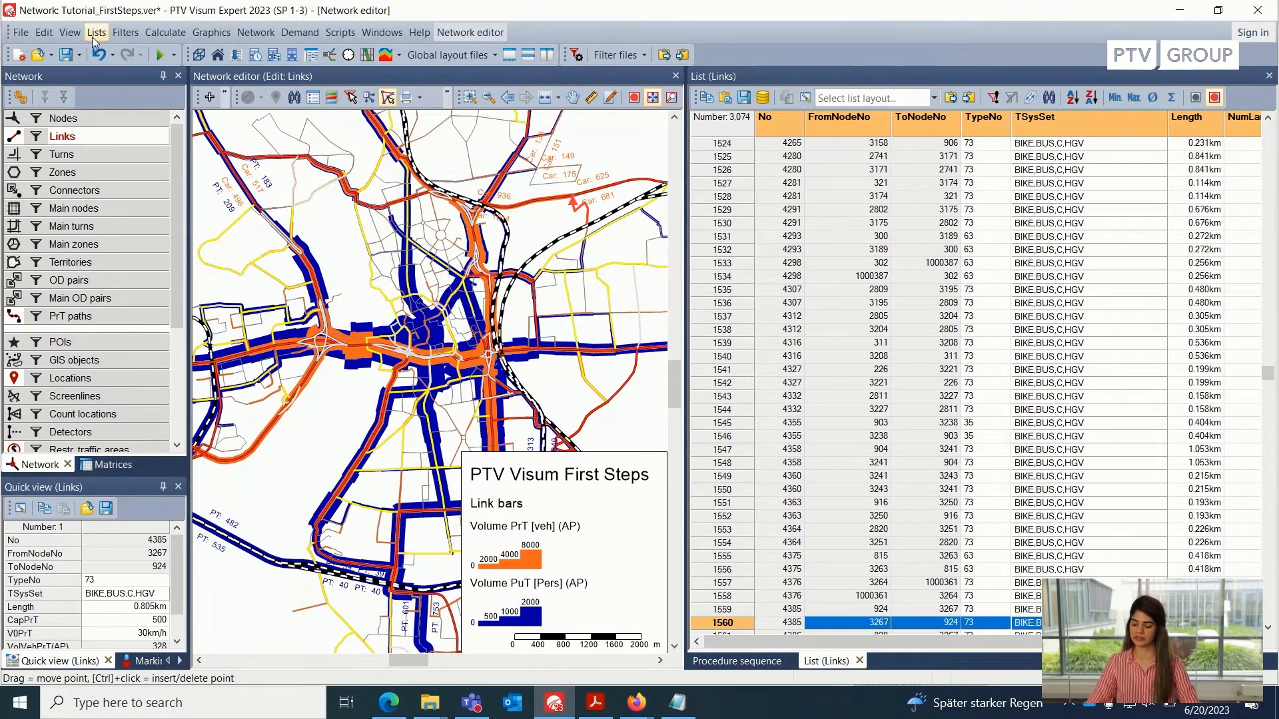
Review the Lists menu's network objects (Nodes, Links, Turns), then bring up the session notes in Notepad.
{"action": "left_click", "coordinate": [96, 32]}
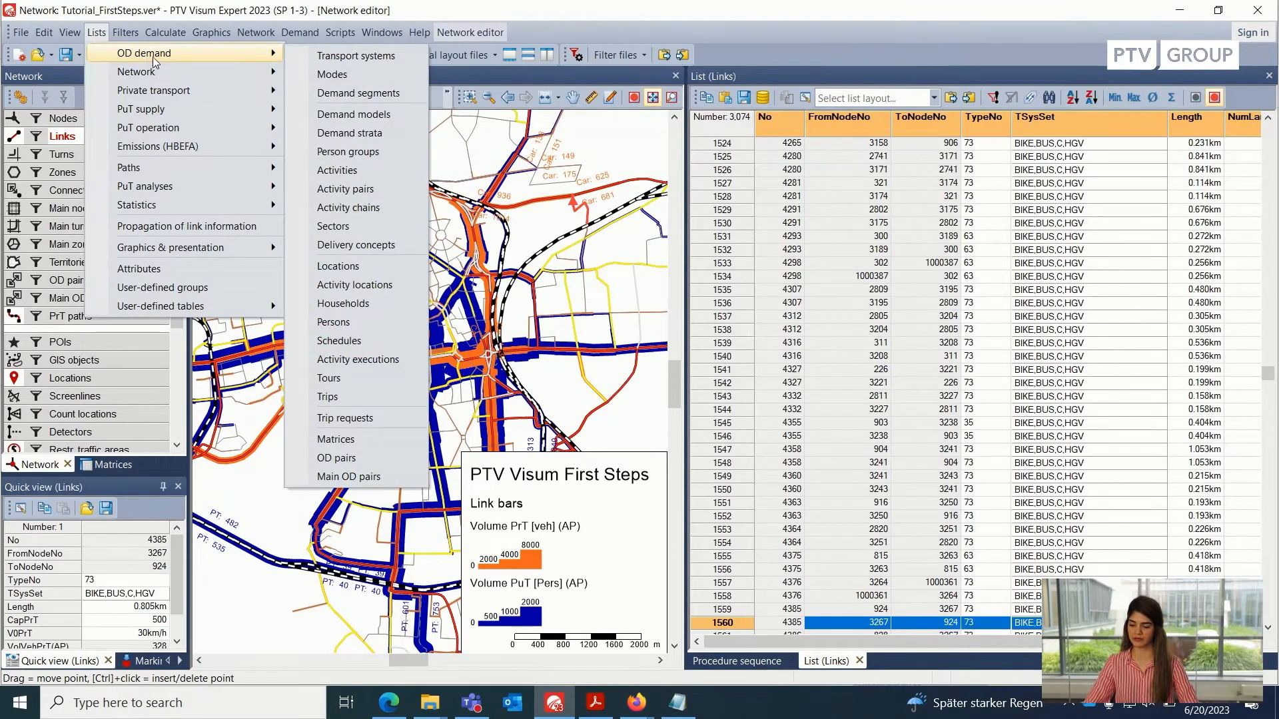
{"action": "mouse_move", "coordinate": [136, 72]}
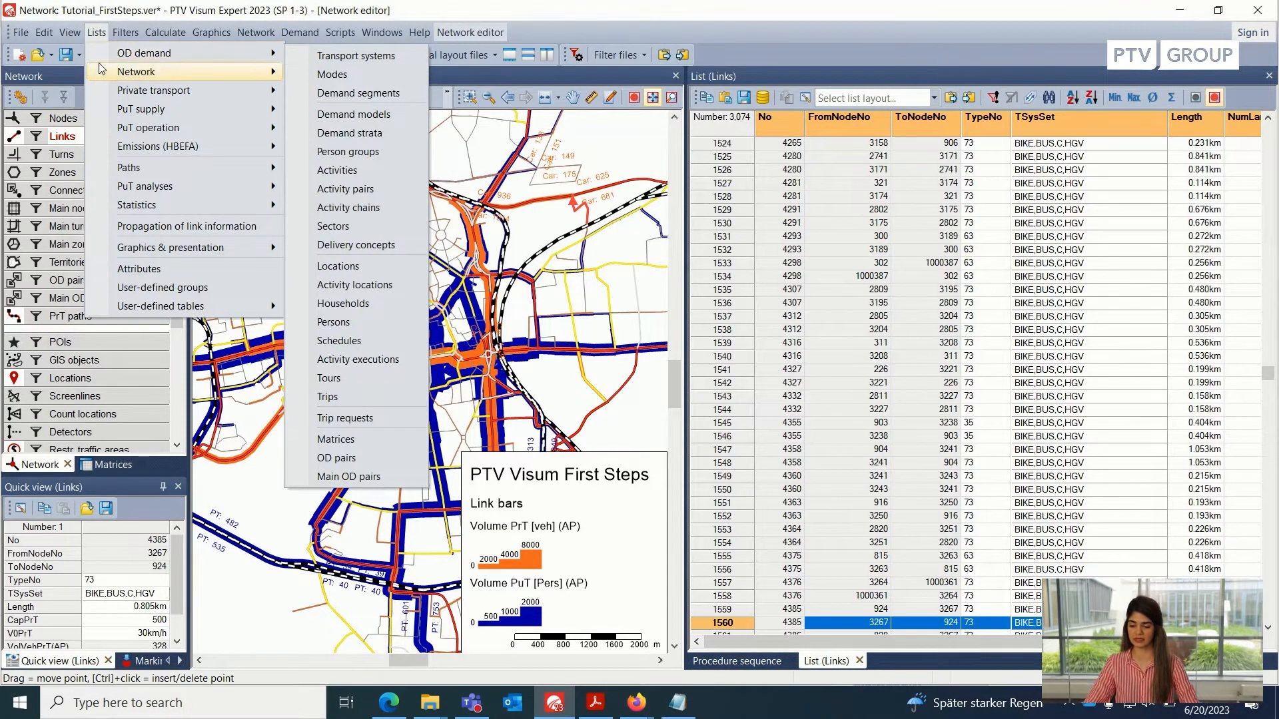
{"action": "mouse_move", "coordinate": [135, 72]}
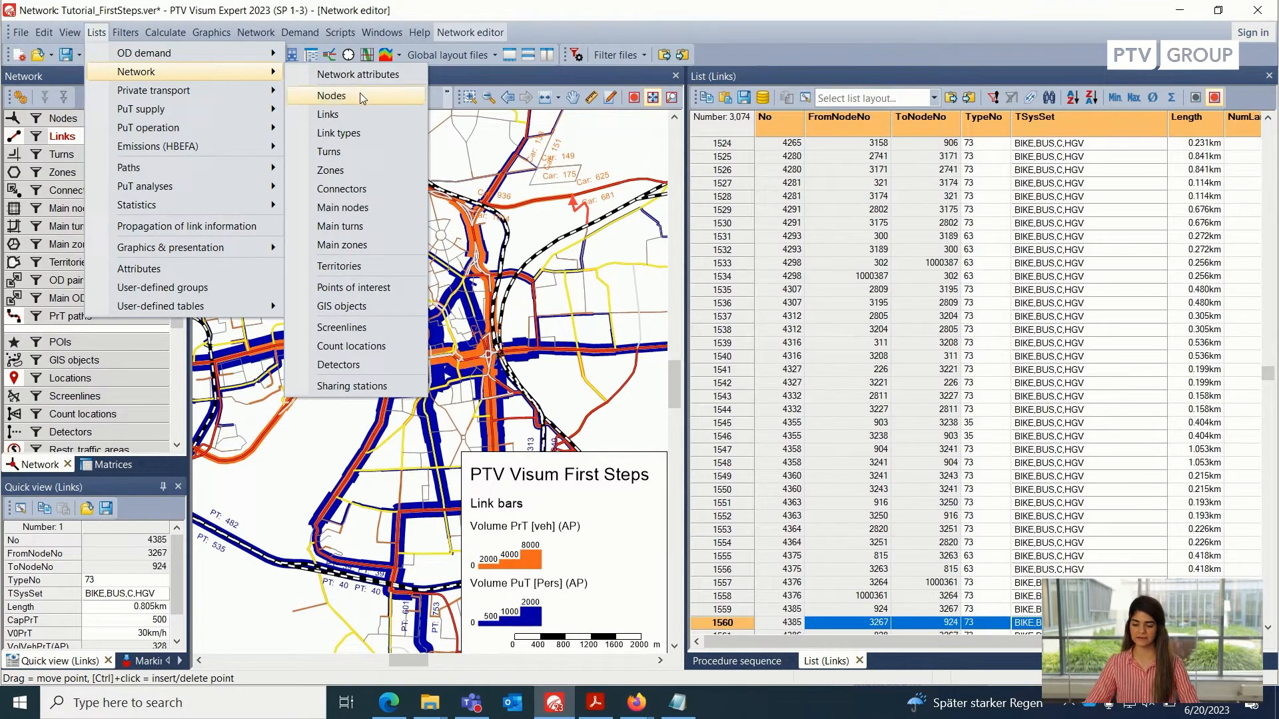
{"action": "mouse_move", "coordinate": [343, 133]}
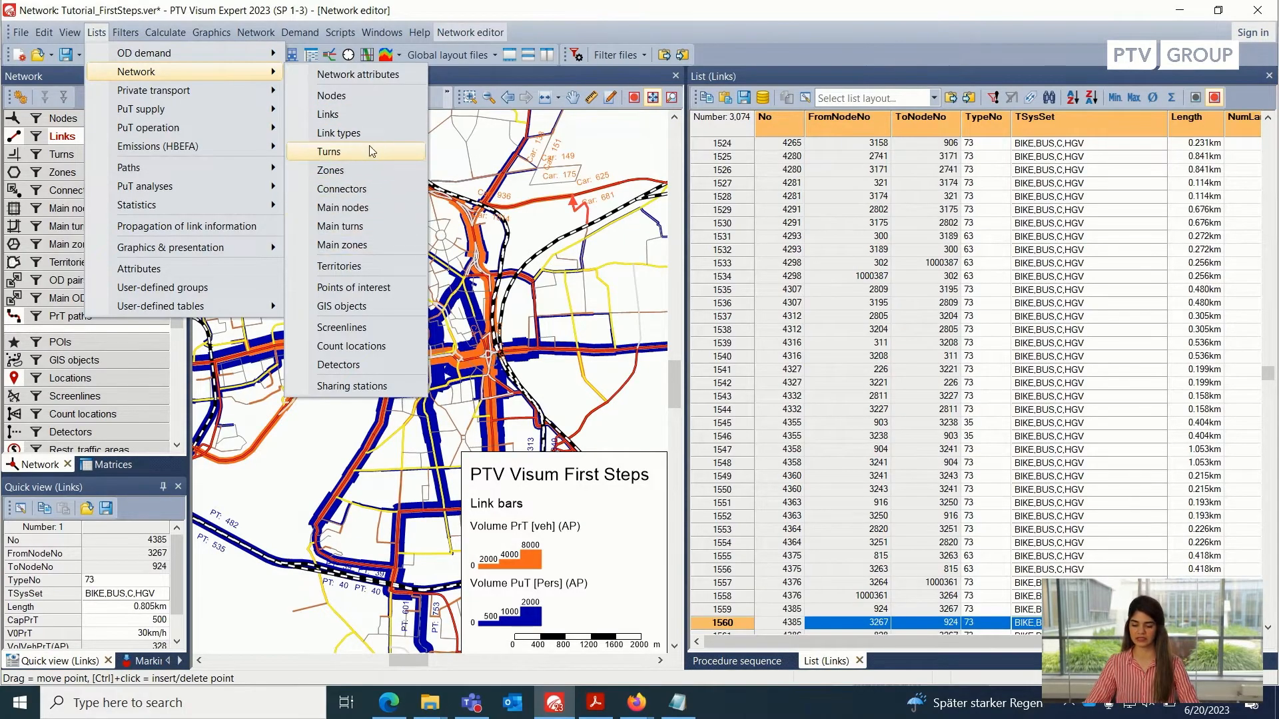
{"action": "mouse_move", "coordinate": [365, 226]}
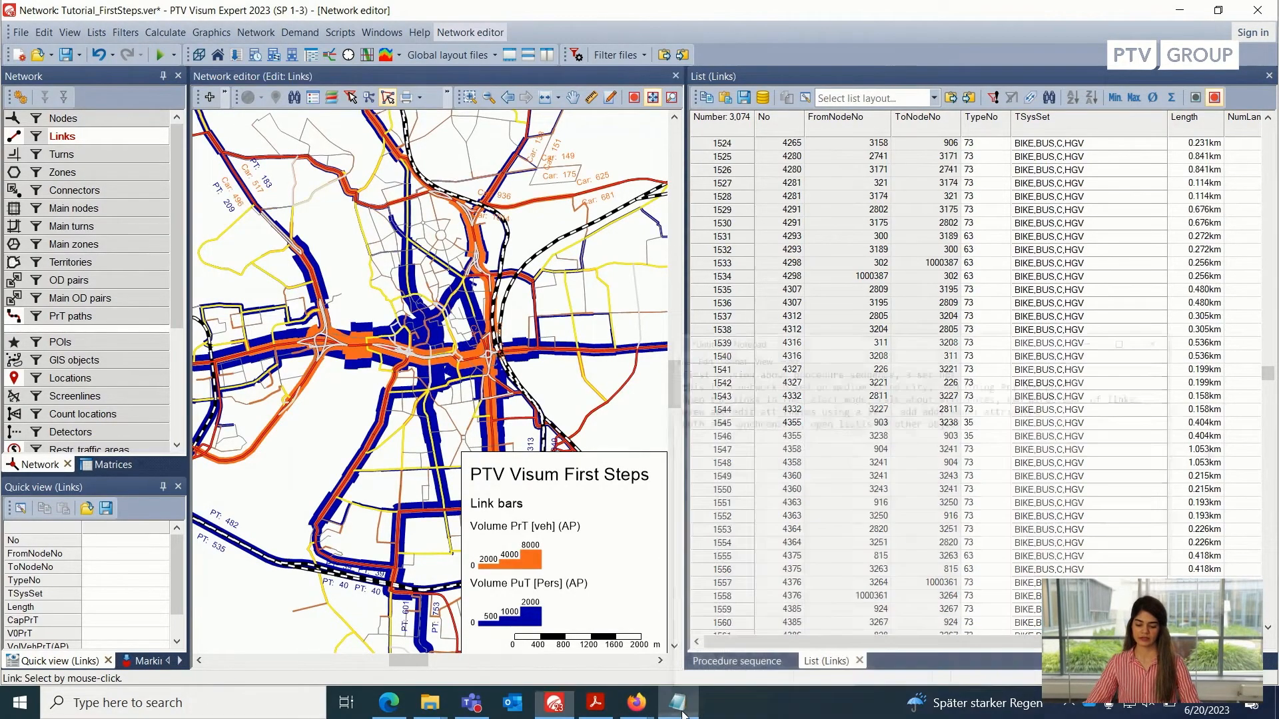
{"action": "left_click", "coordinate": [678, 702]}
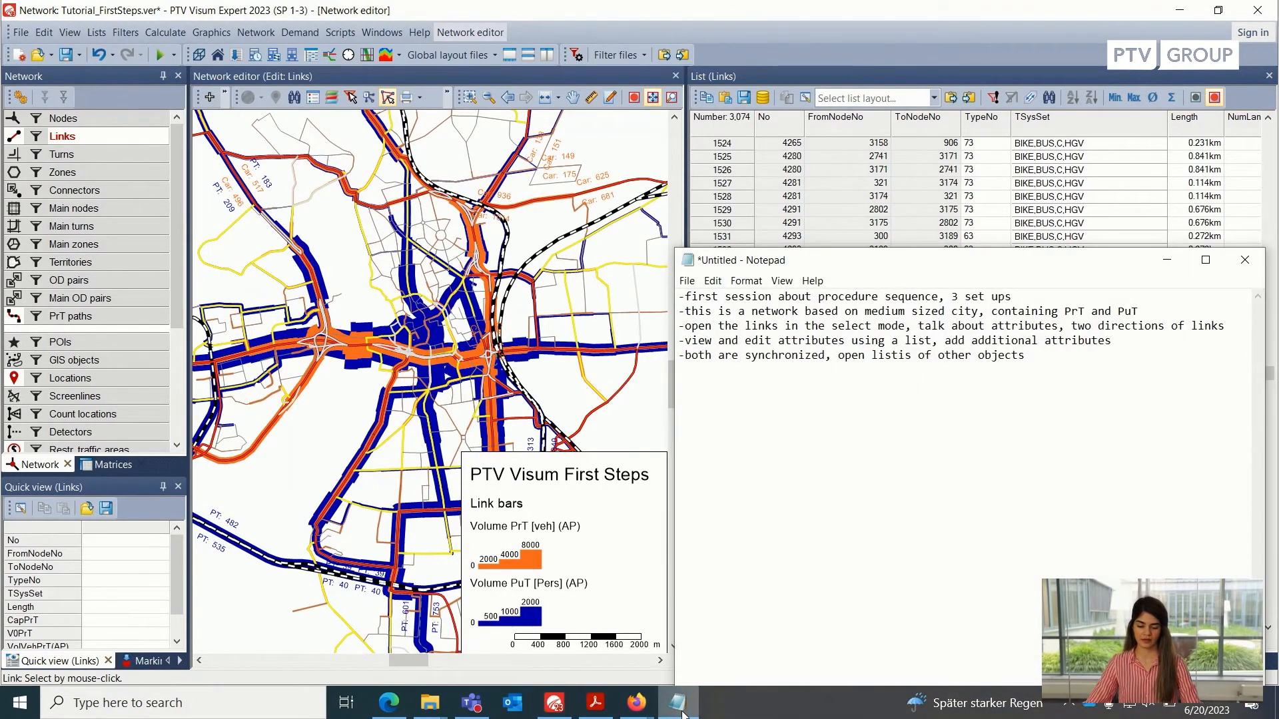